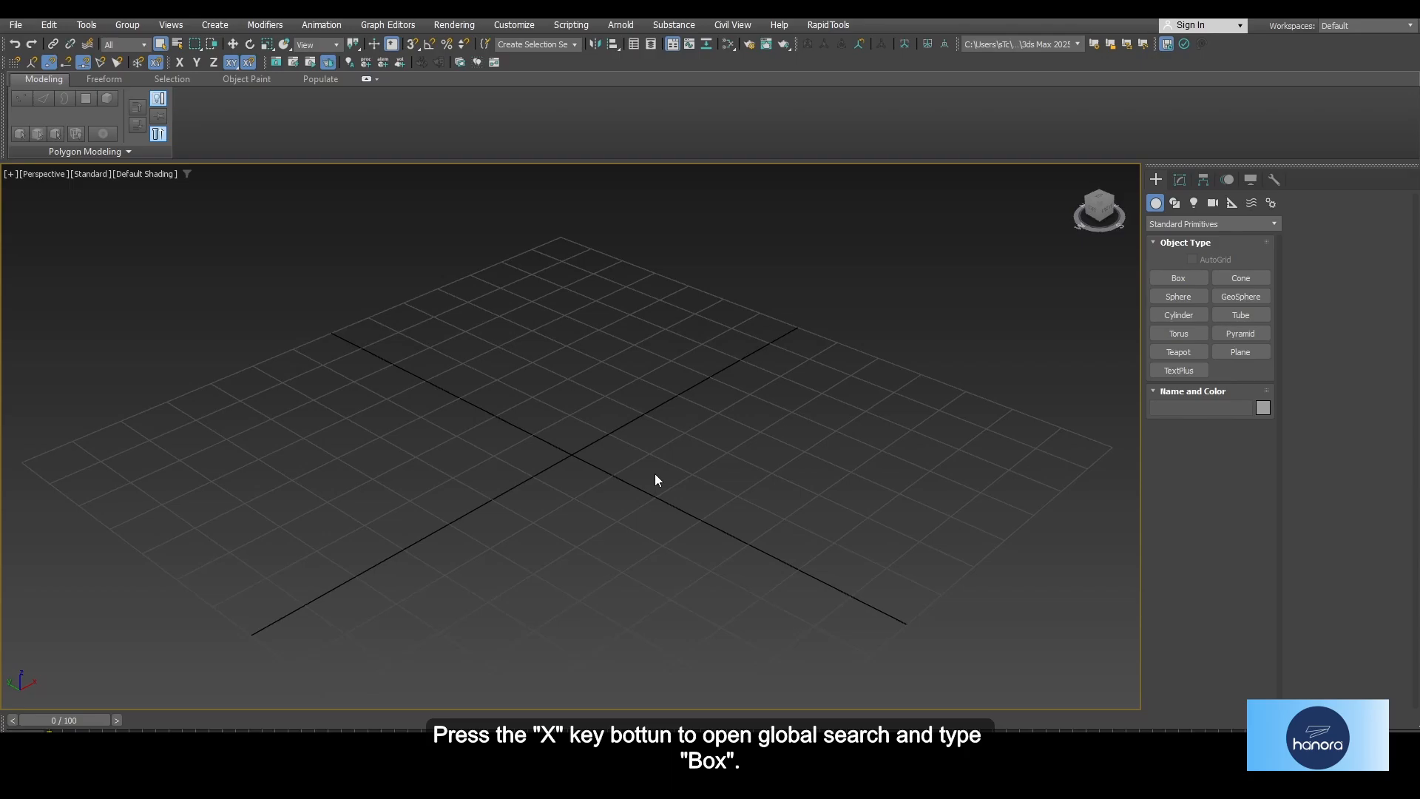
Step: Create a tall box in the Perspective viewport using the Box command from global search
key(x)
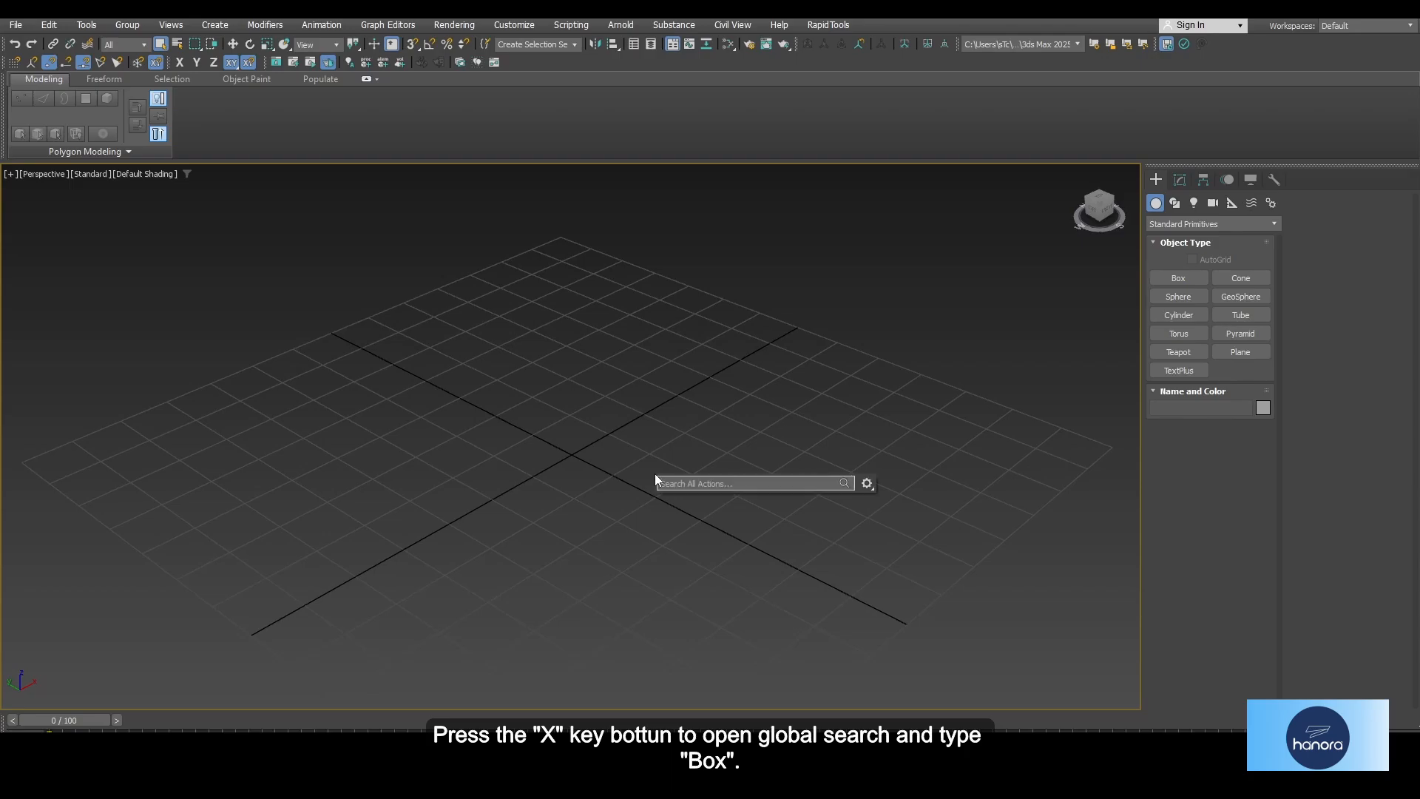
click(1178, 278)
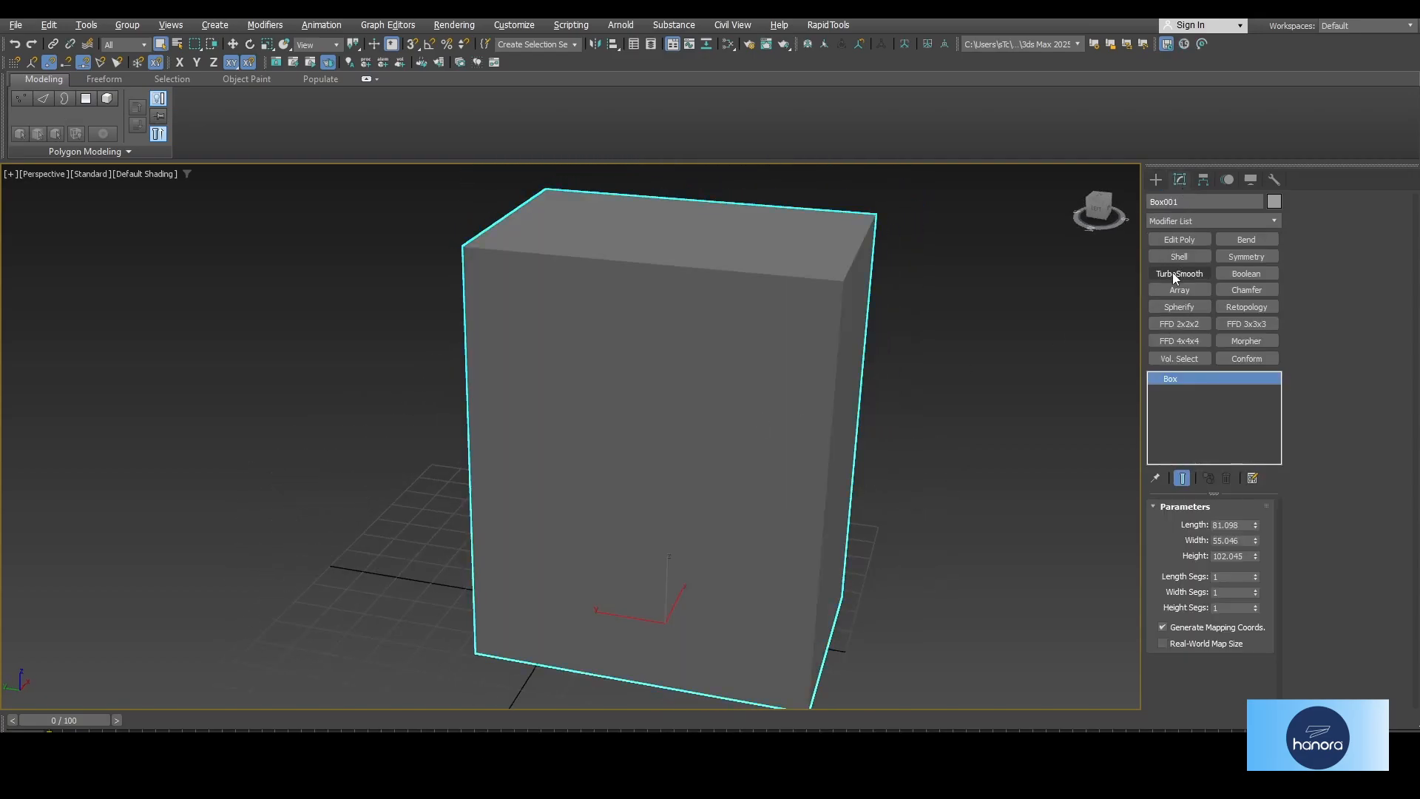
Step: Add TurboSmooth to the box, then raise the Box's Height Segs to 2
click(1178, 273)
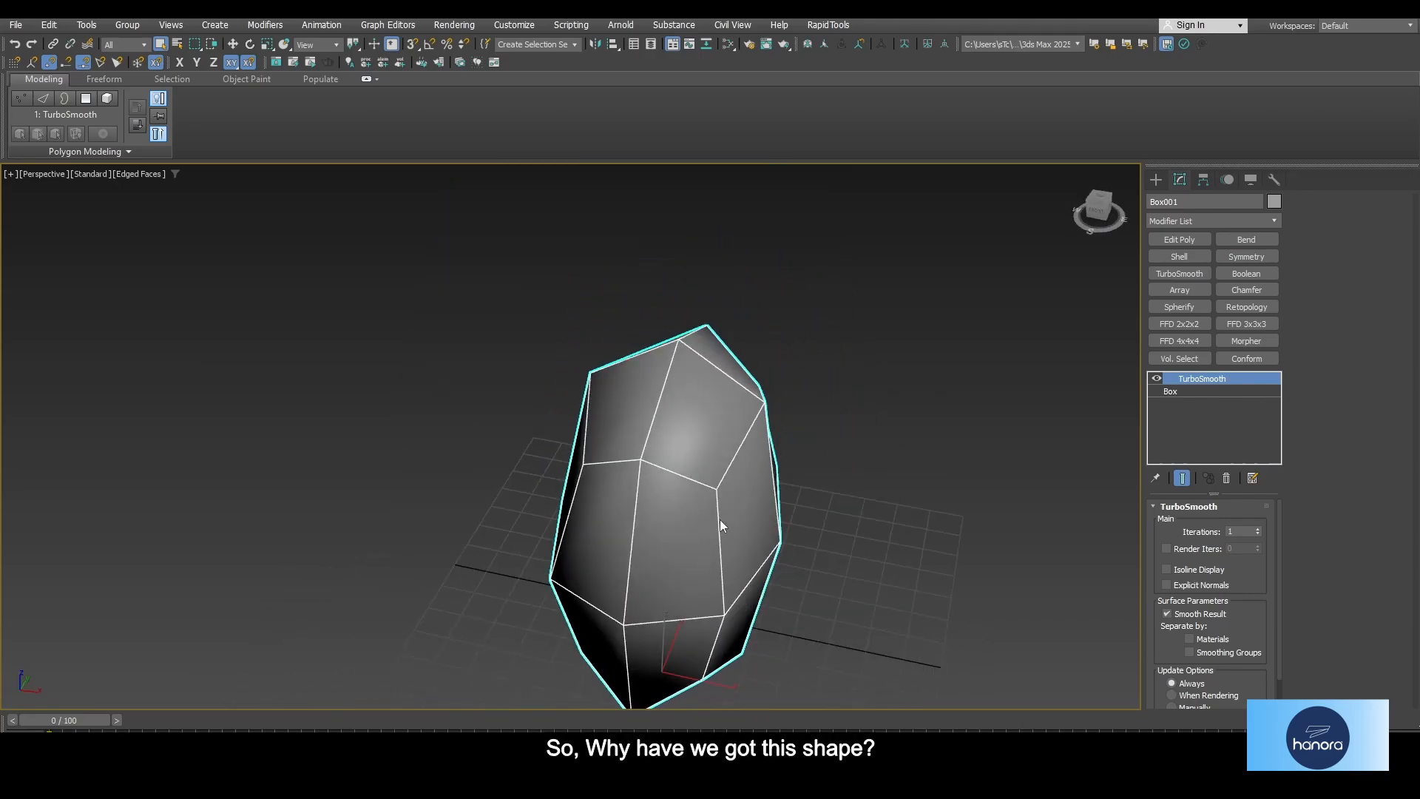
click(1170, 391)
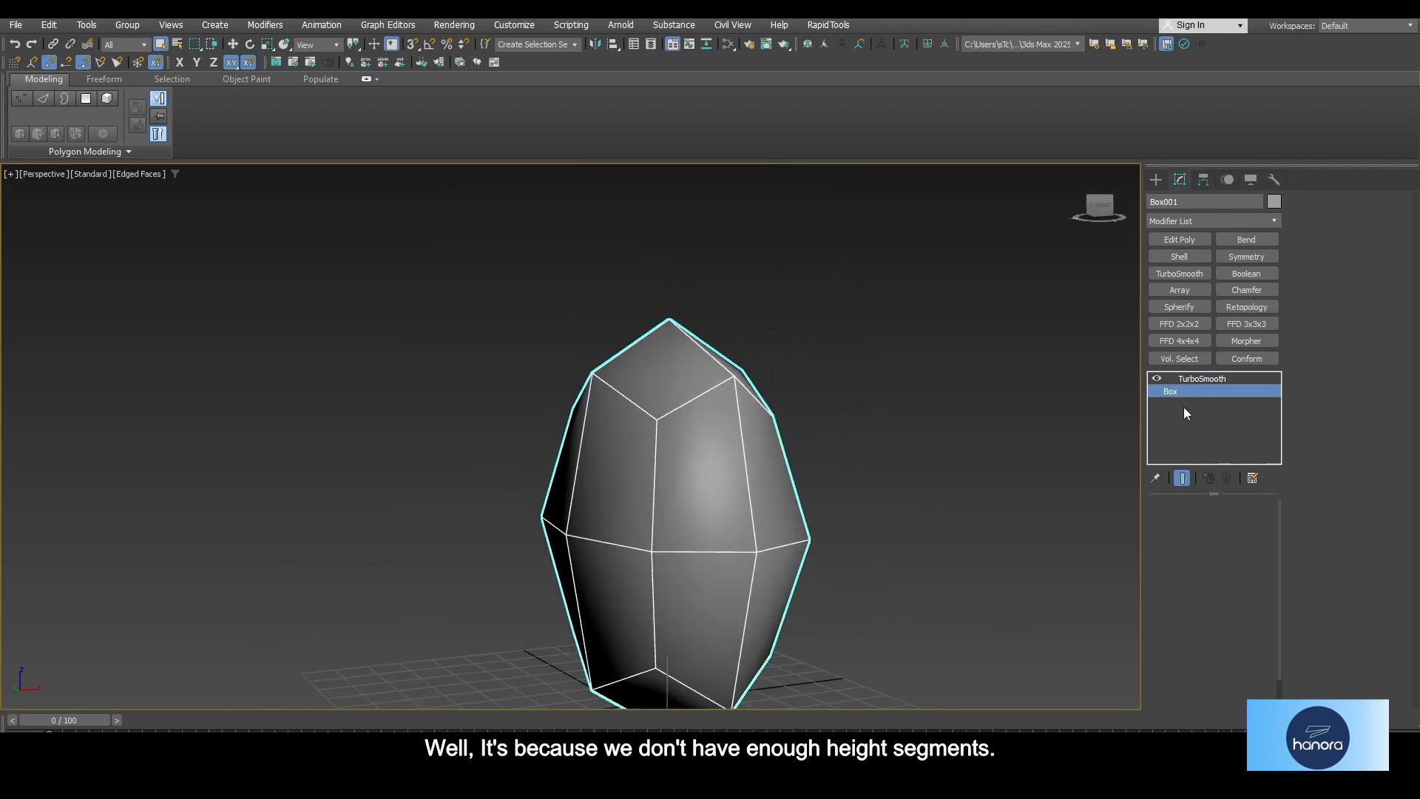
click(1170, 391)
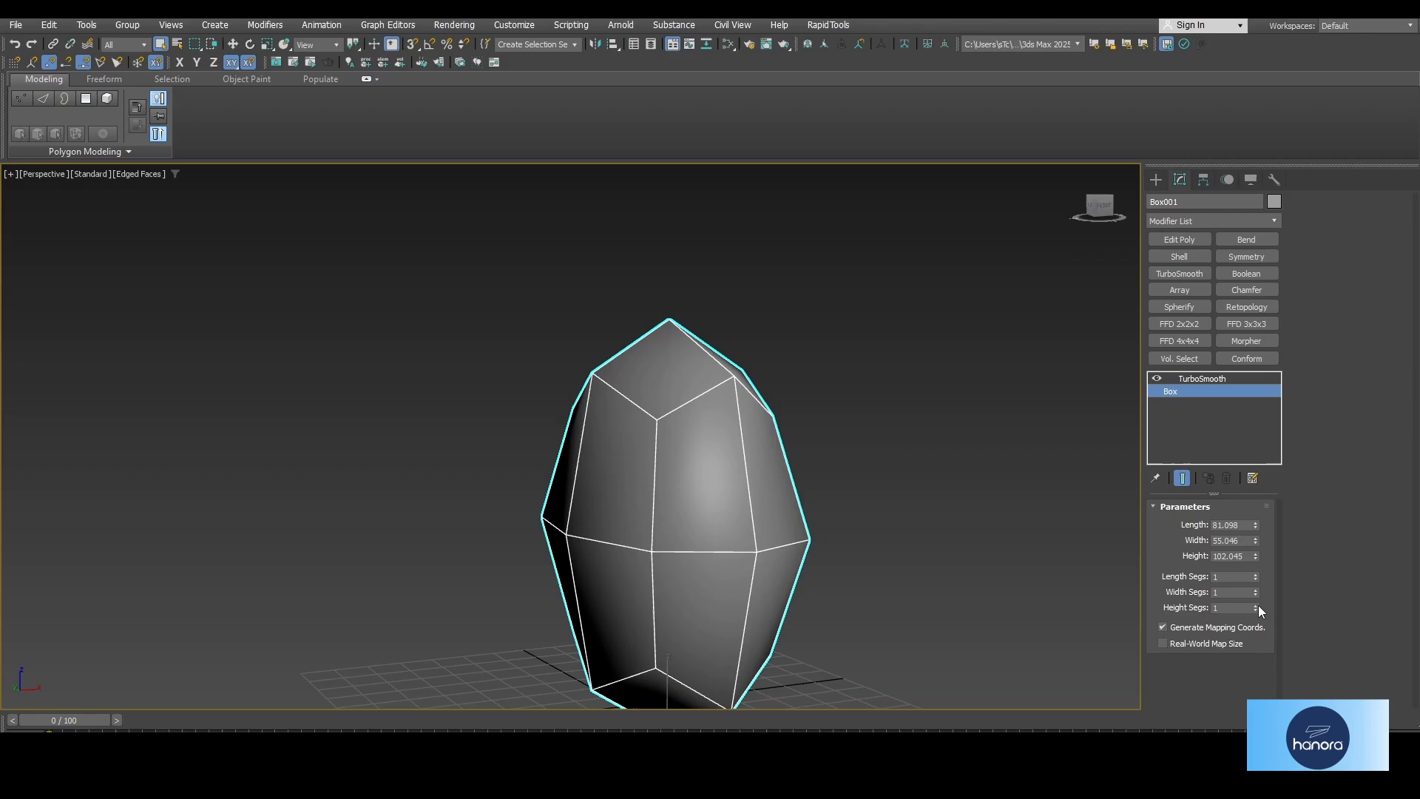
click(1254, 605)
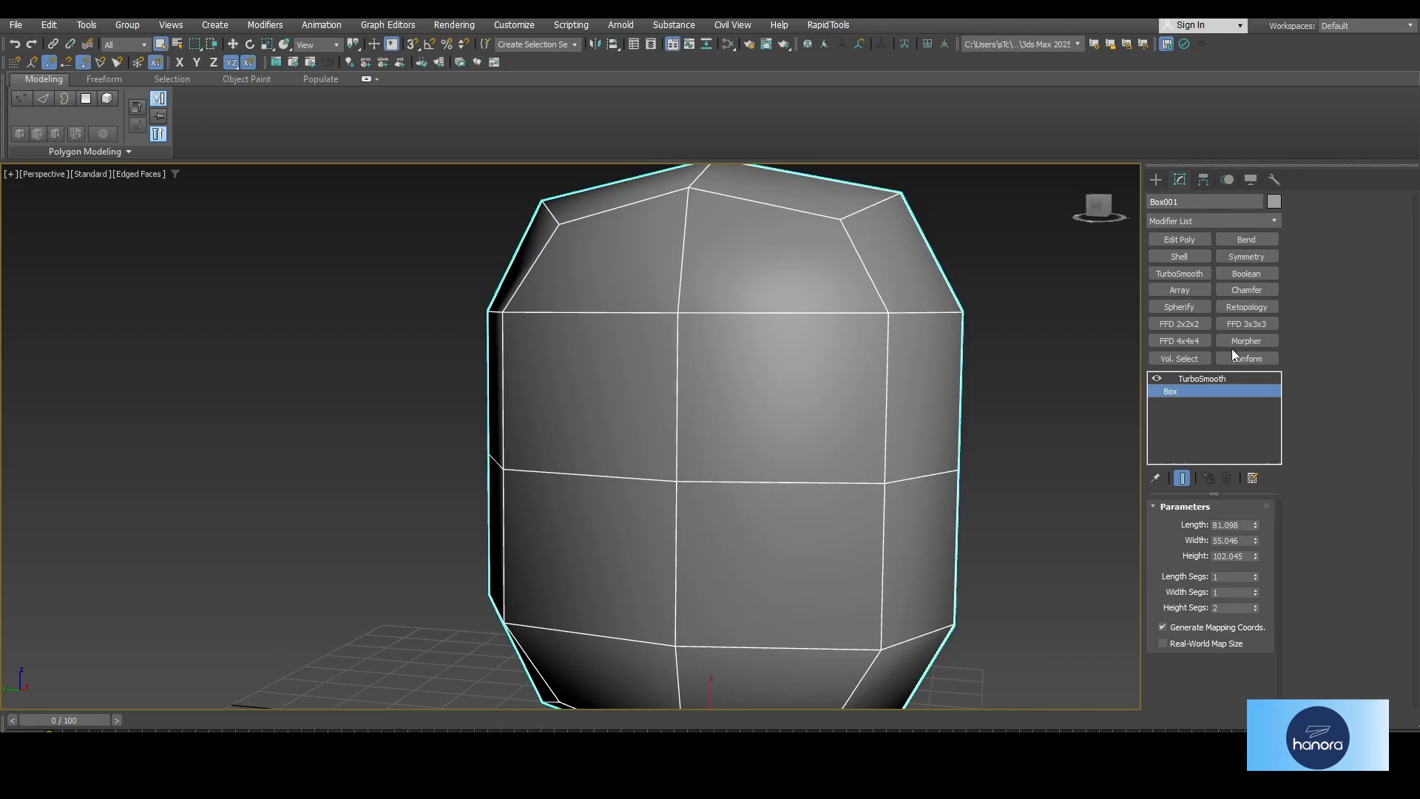
Step: Drag a thin cylinder from the centre of the box in the Front viewport
click(1178, 239)
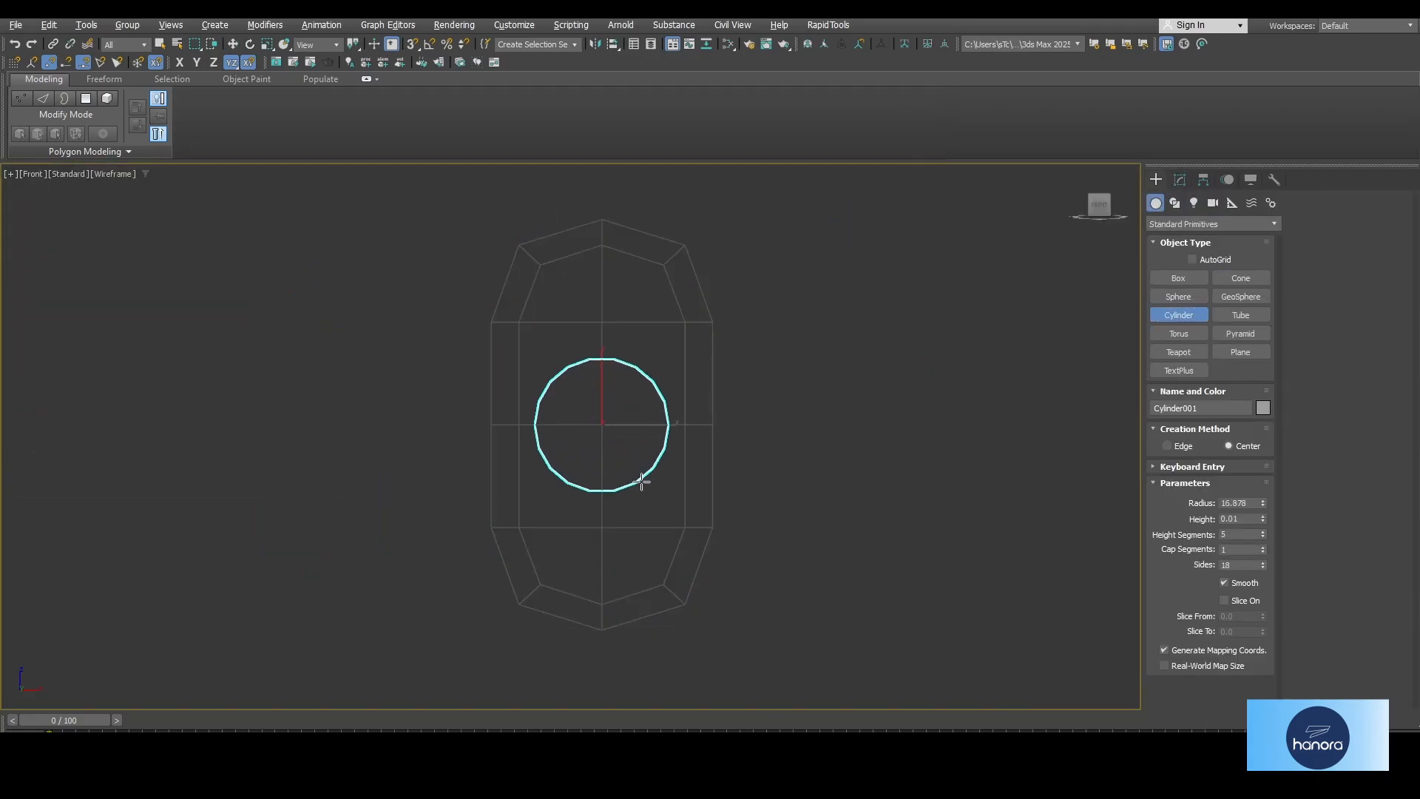
Step: Delete the box's top corner polygons and tilt the cylinder above the opening
click(1182, 179)
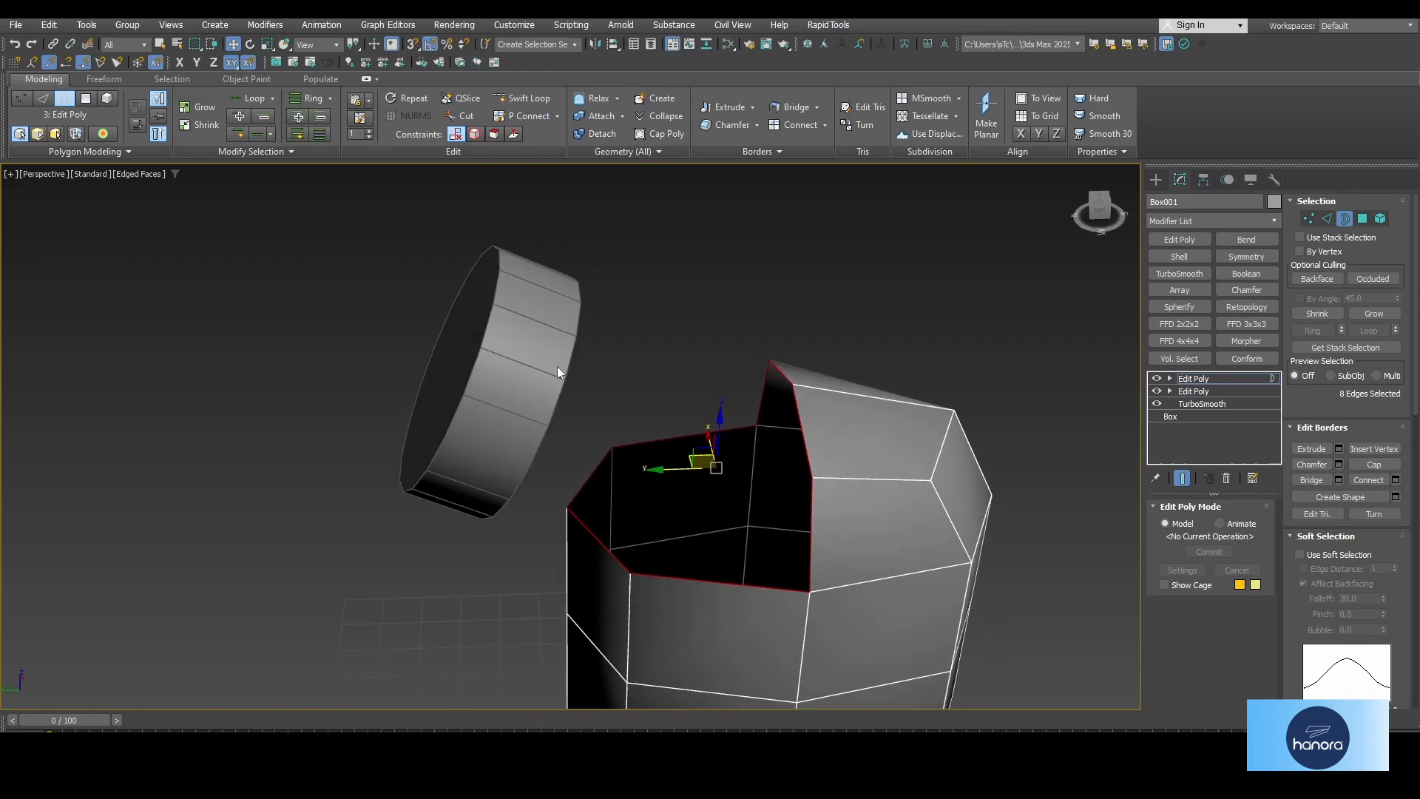
Step: Attach the cylinder to the box mesh and select its end face
click(489, 380)
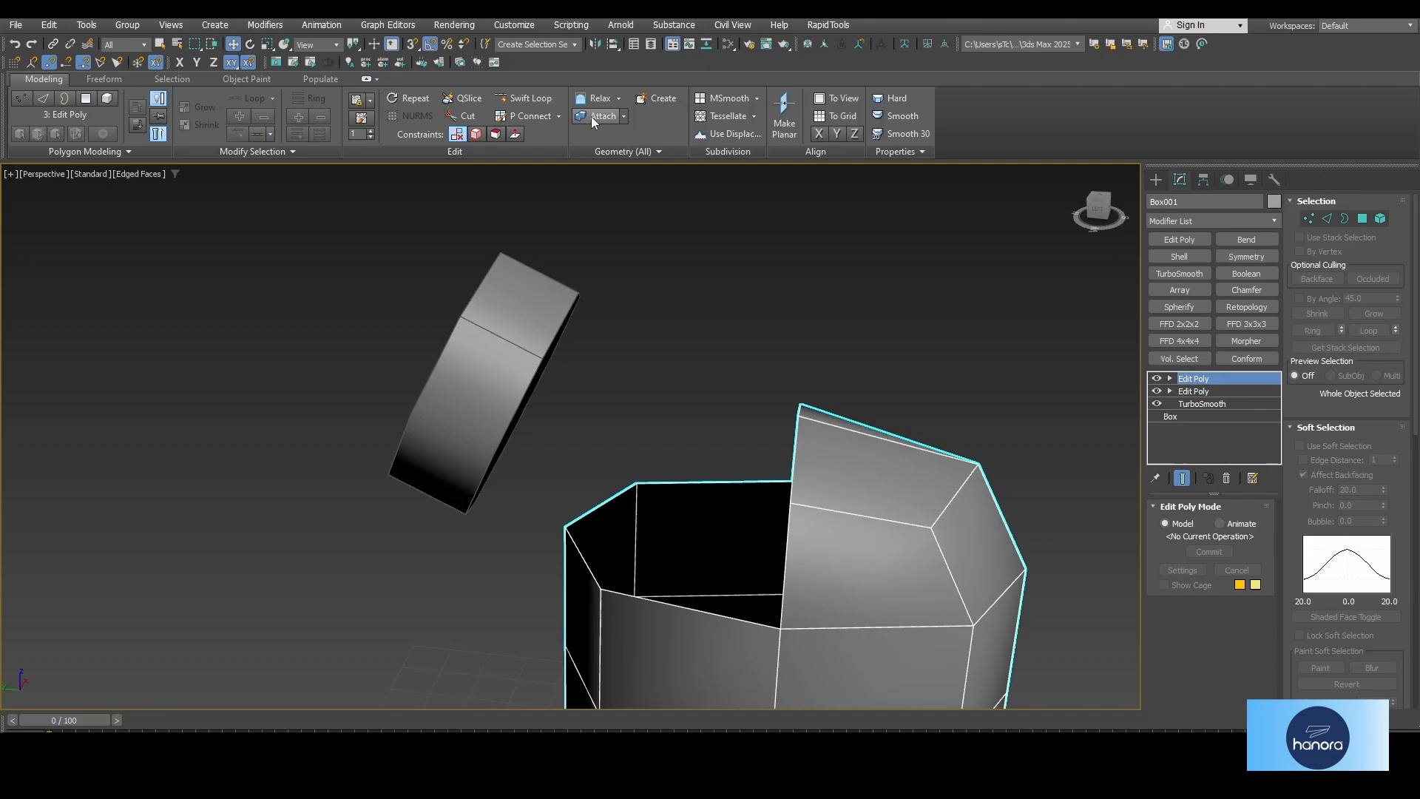
click(1362, 219)
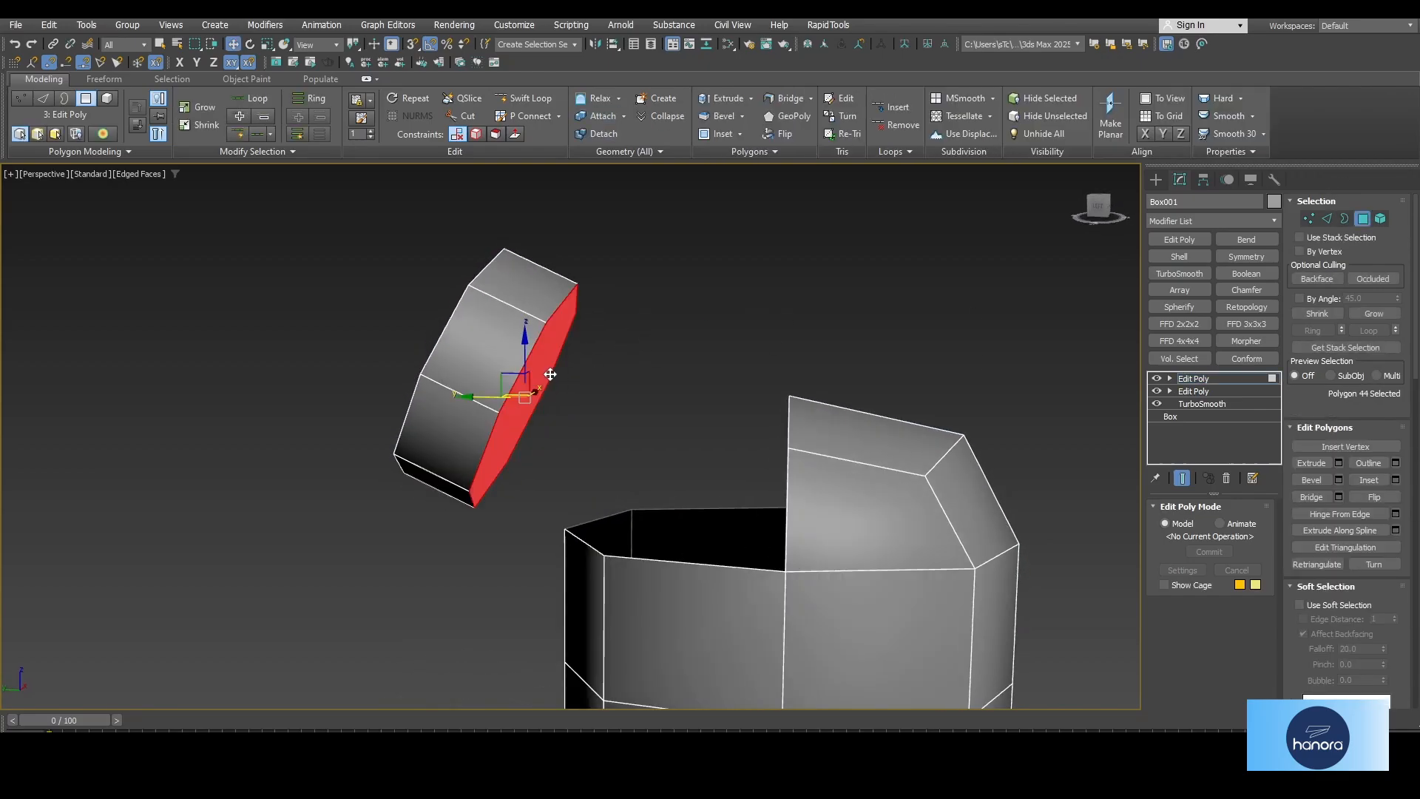
click(1178, 239)
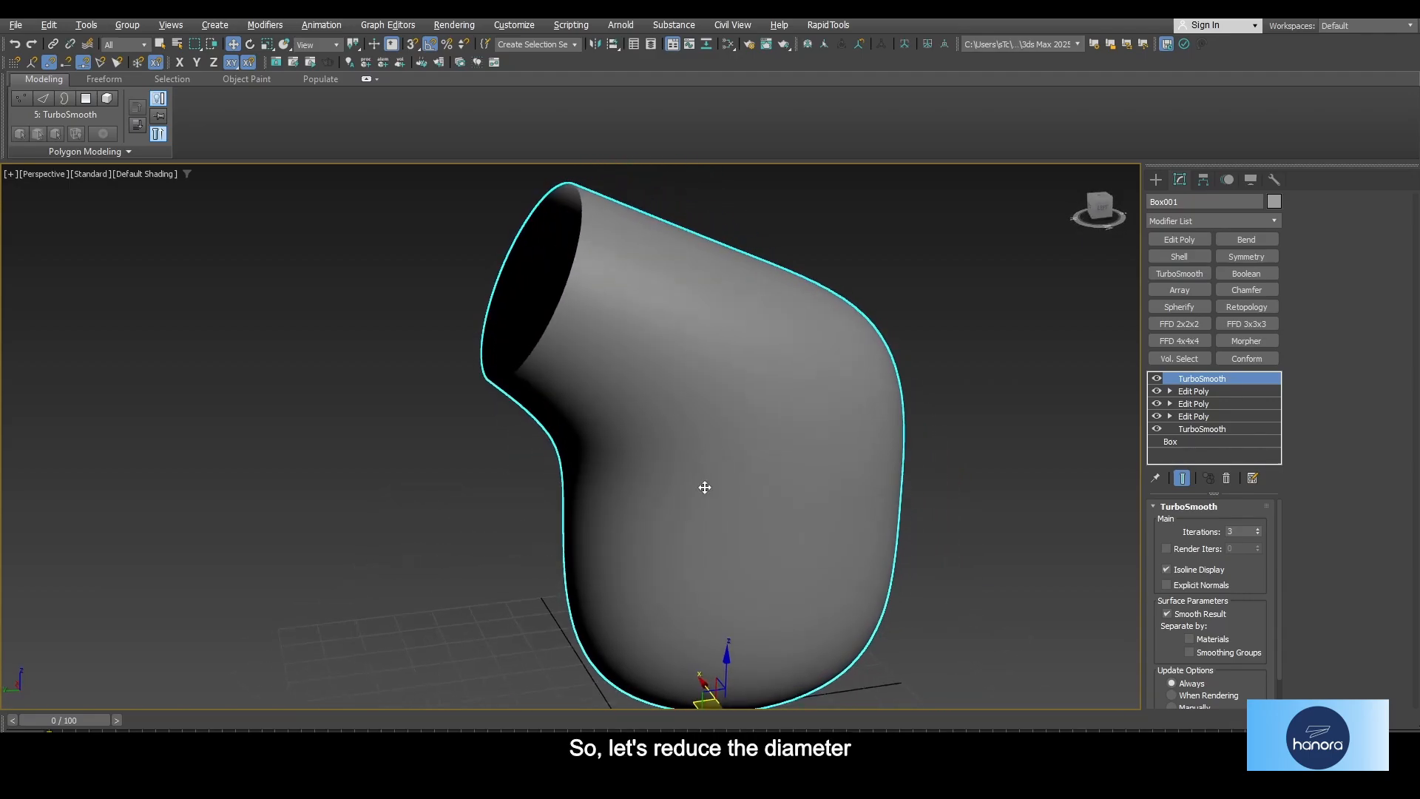
Step: Remove the top TurboSmooth, narrow the spout border, and bridge it to the bottle opening
click(1194, 391)
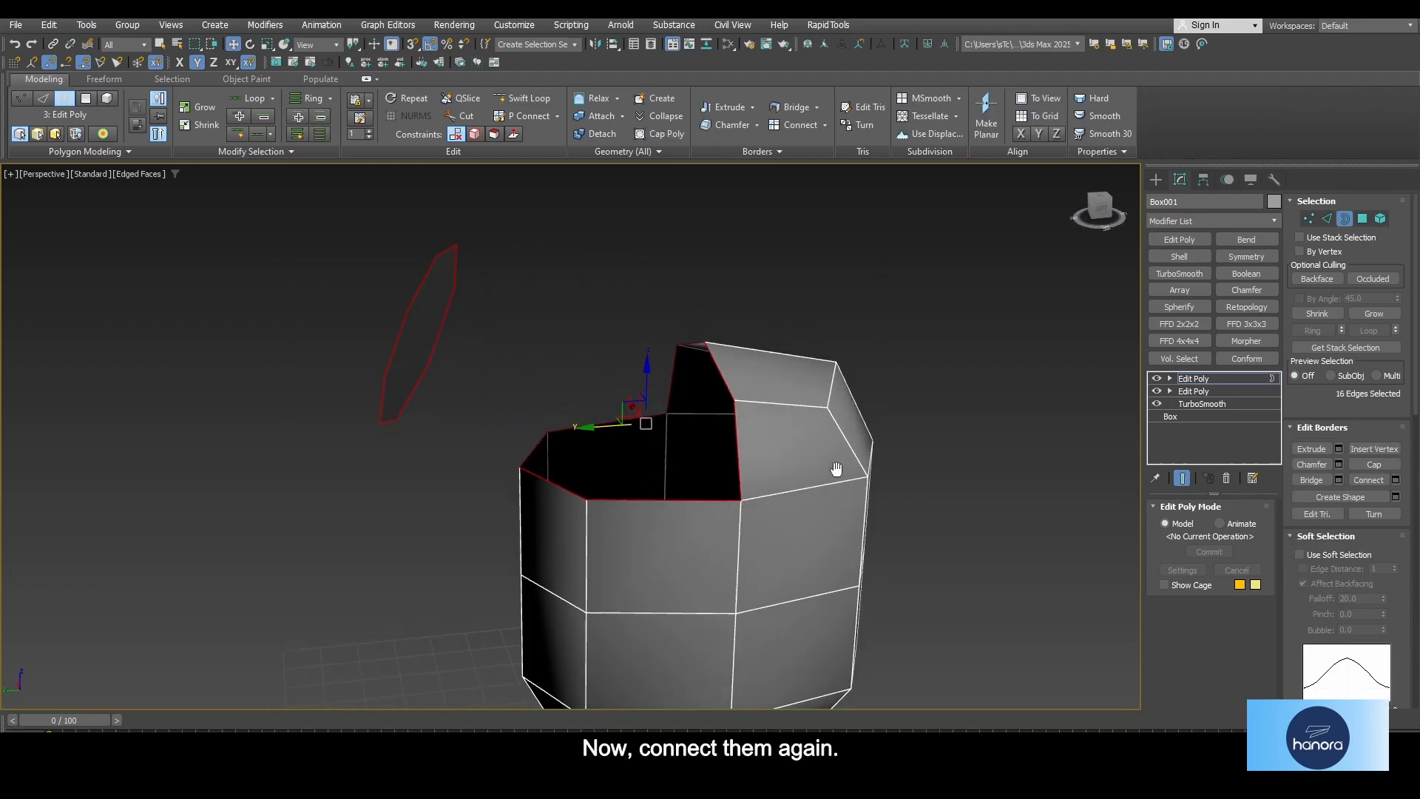
key(alt+w)
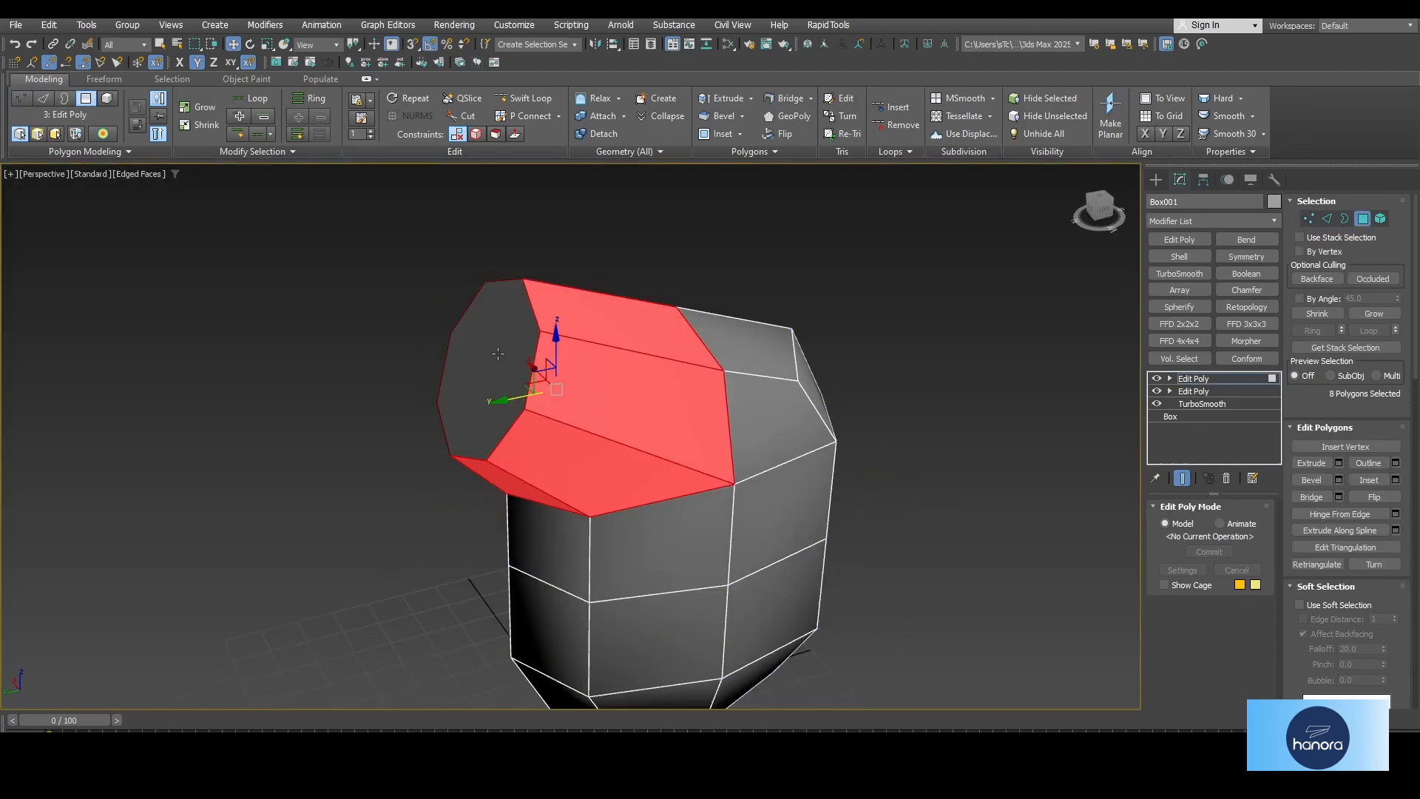
click(1202, 378)
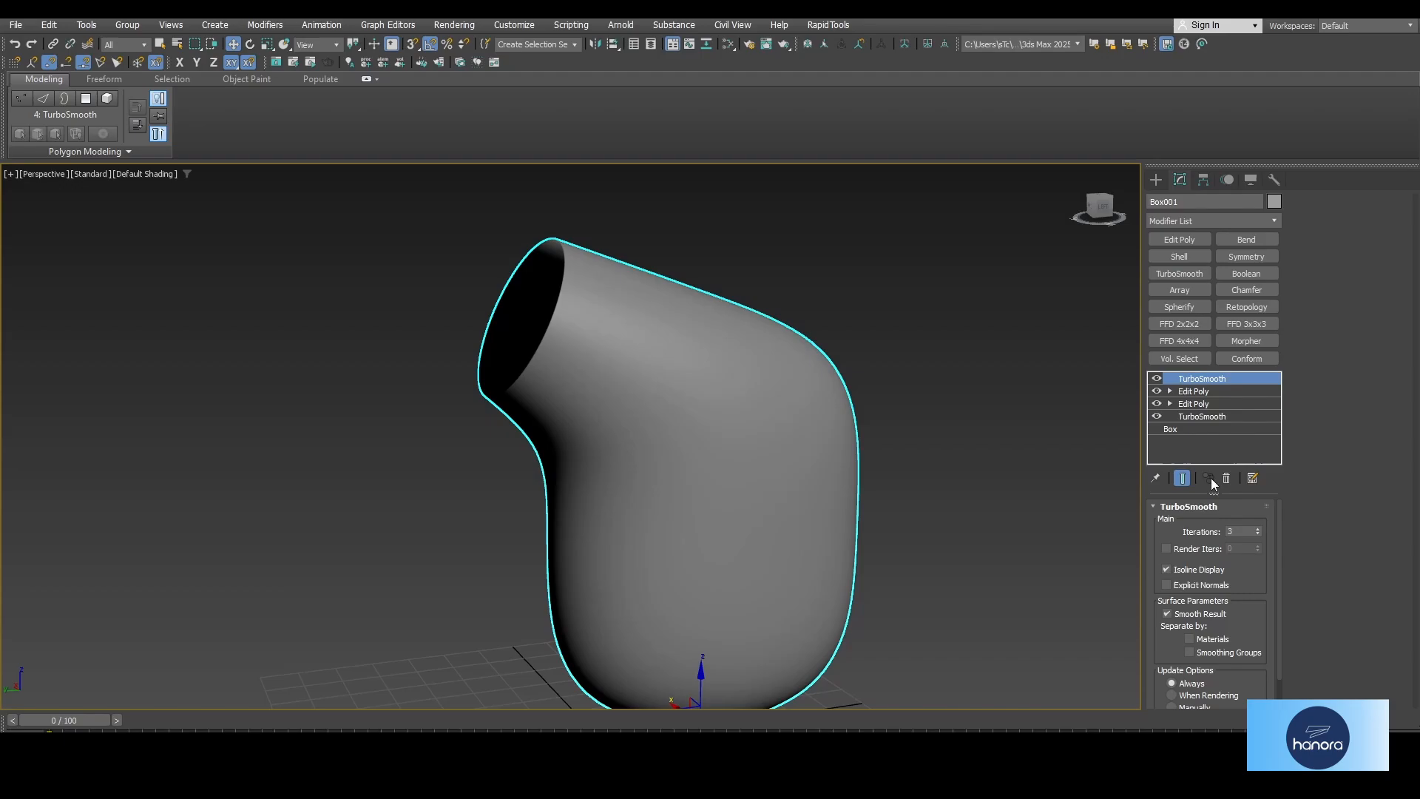
Step: Collapse all modifiers into an Editable Poly and check the NURMS settings
click(1194, 390)
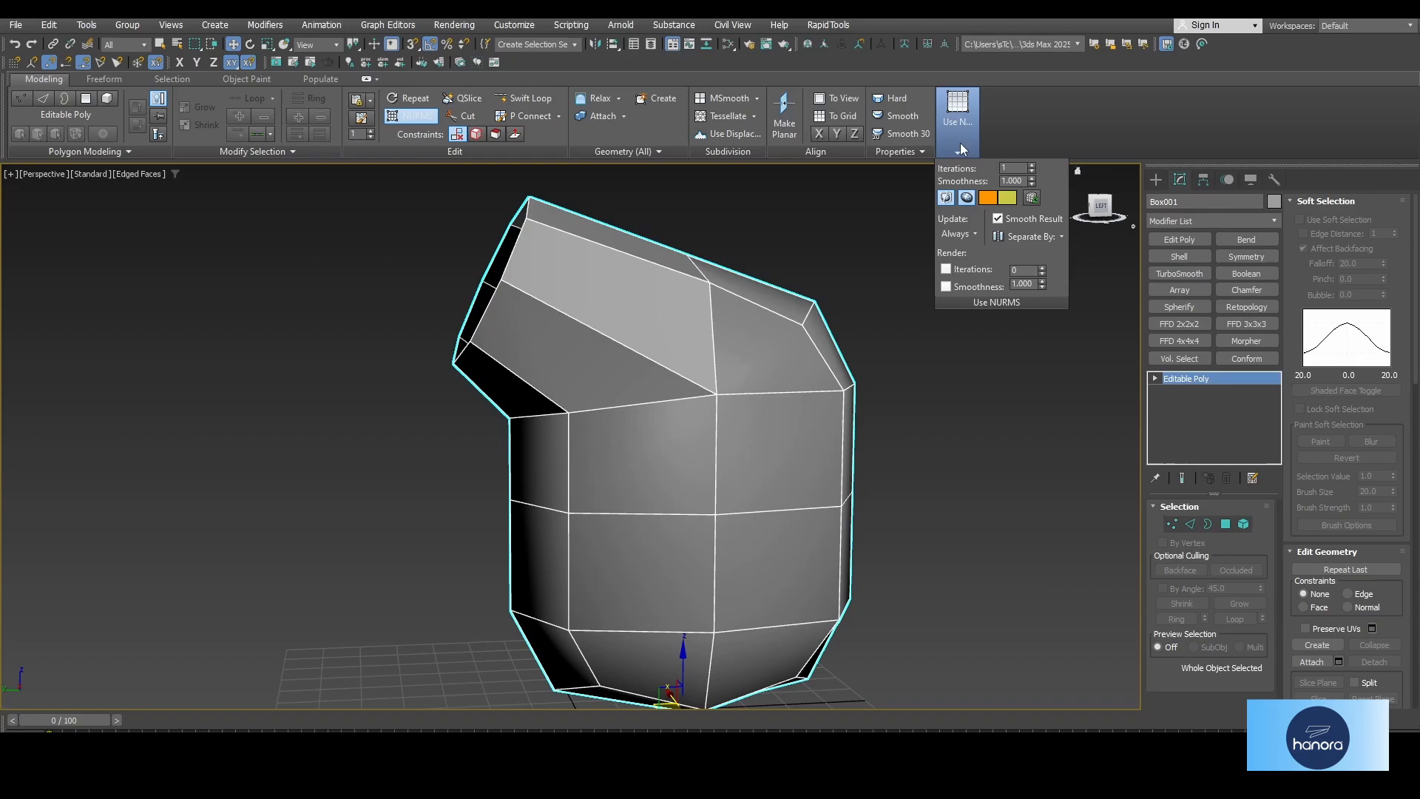
click(1030, 165)
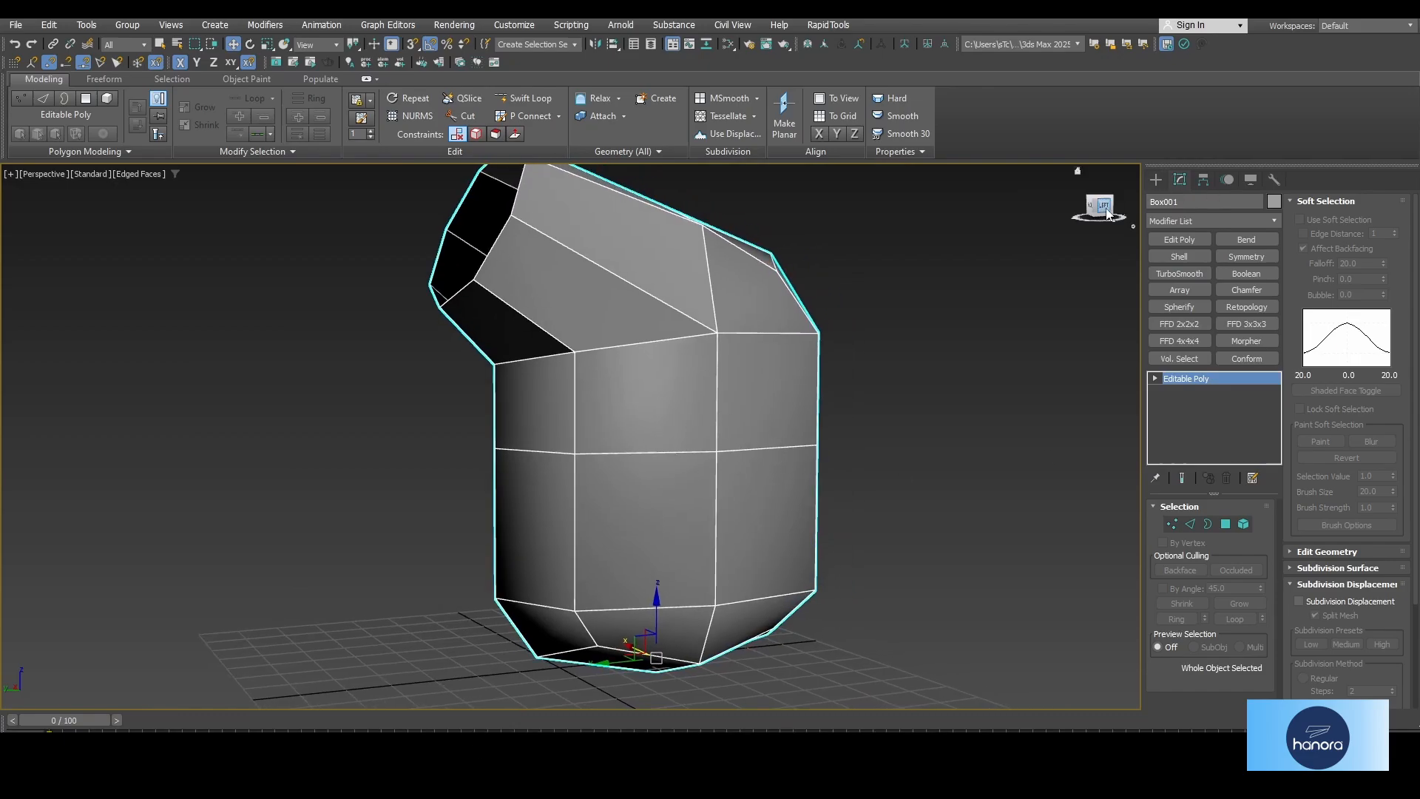
Step: Add TurboSmooth and Edit Poly to Box001 and adjust the TurboSmooth iterations
click(1178, 273)
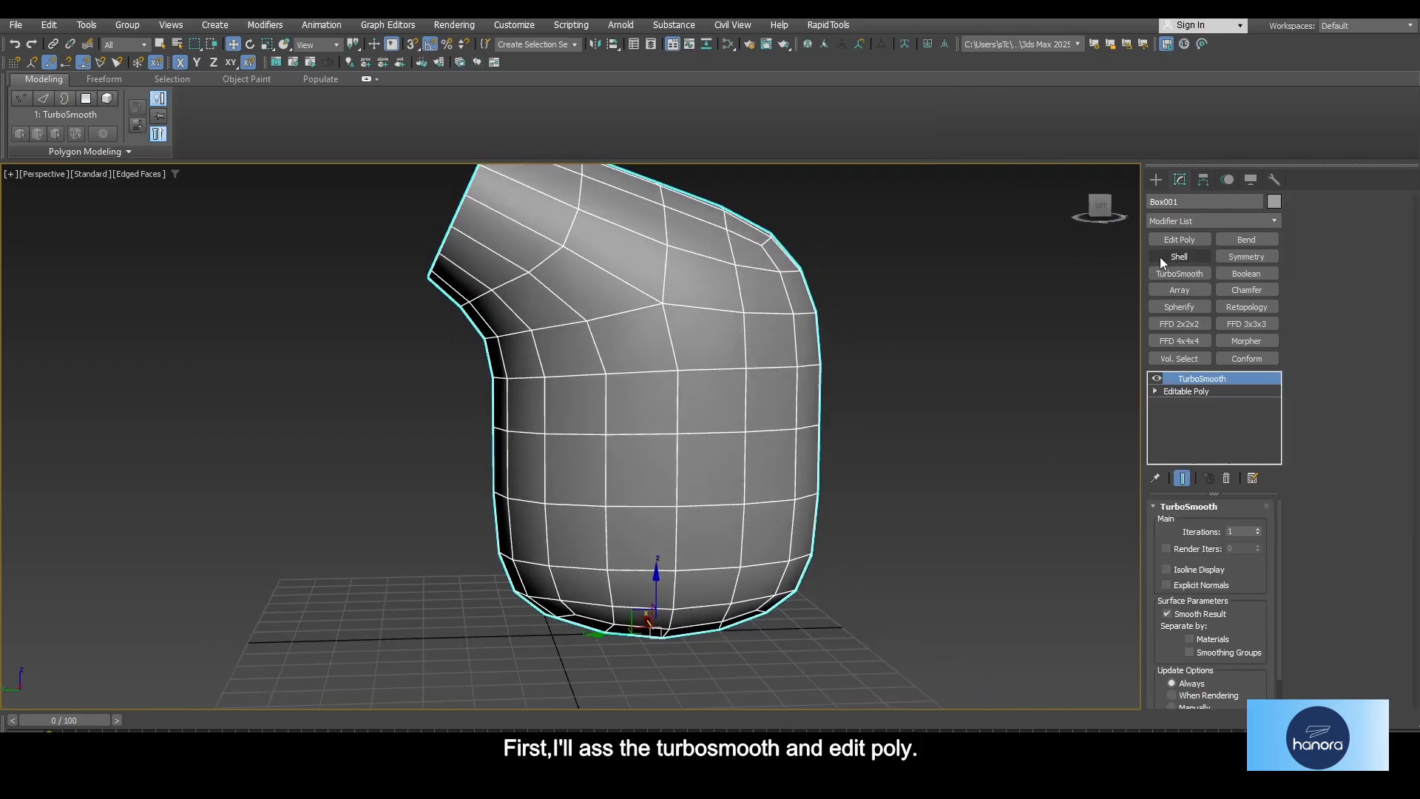
click(1179, 239)
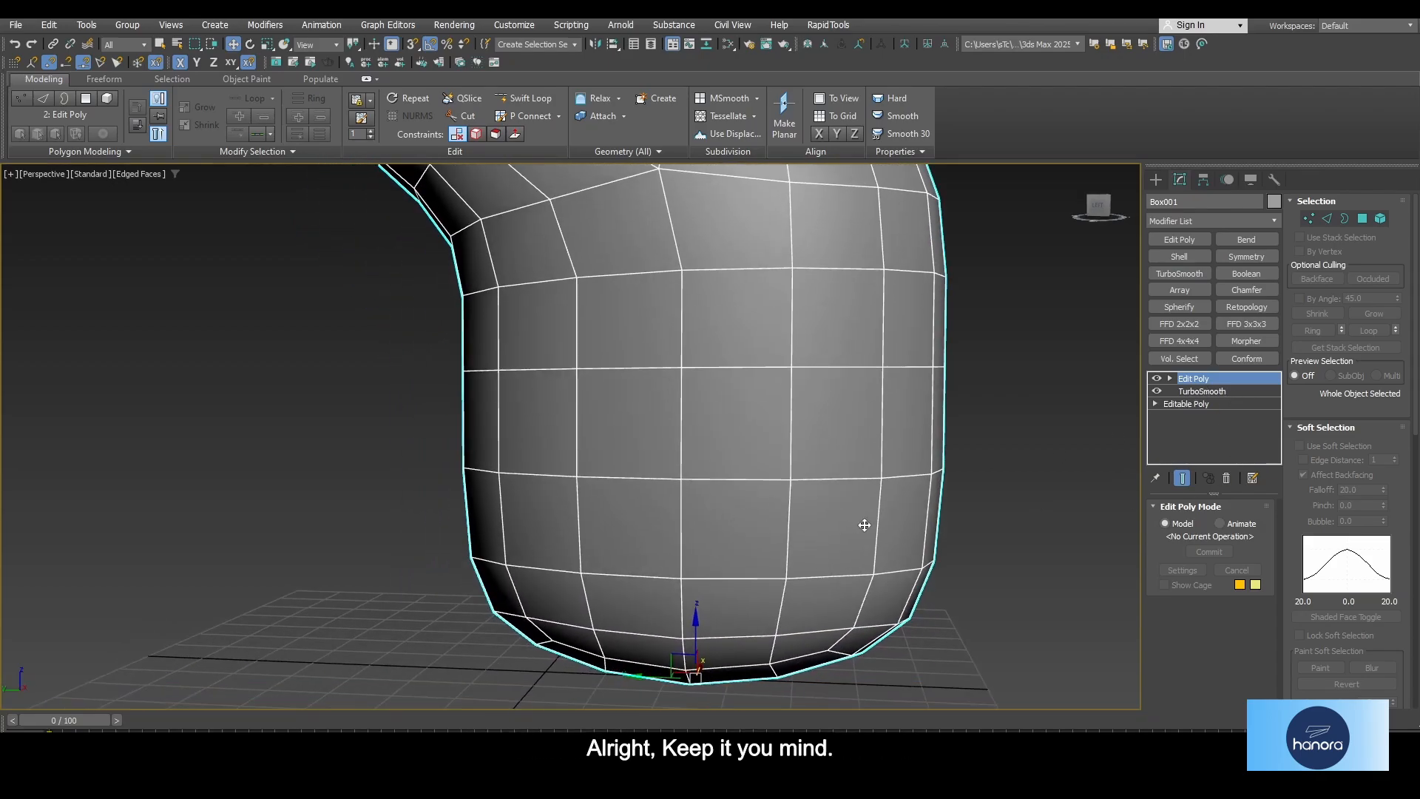
click(1201, 391)
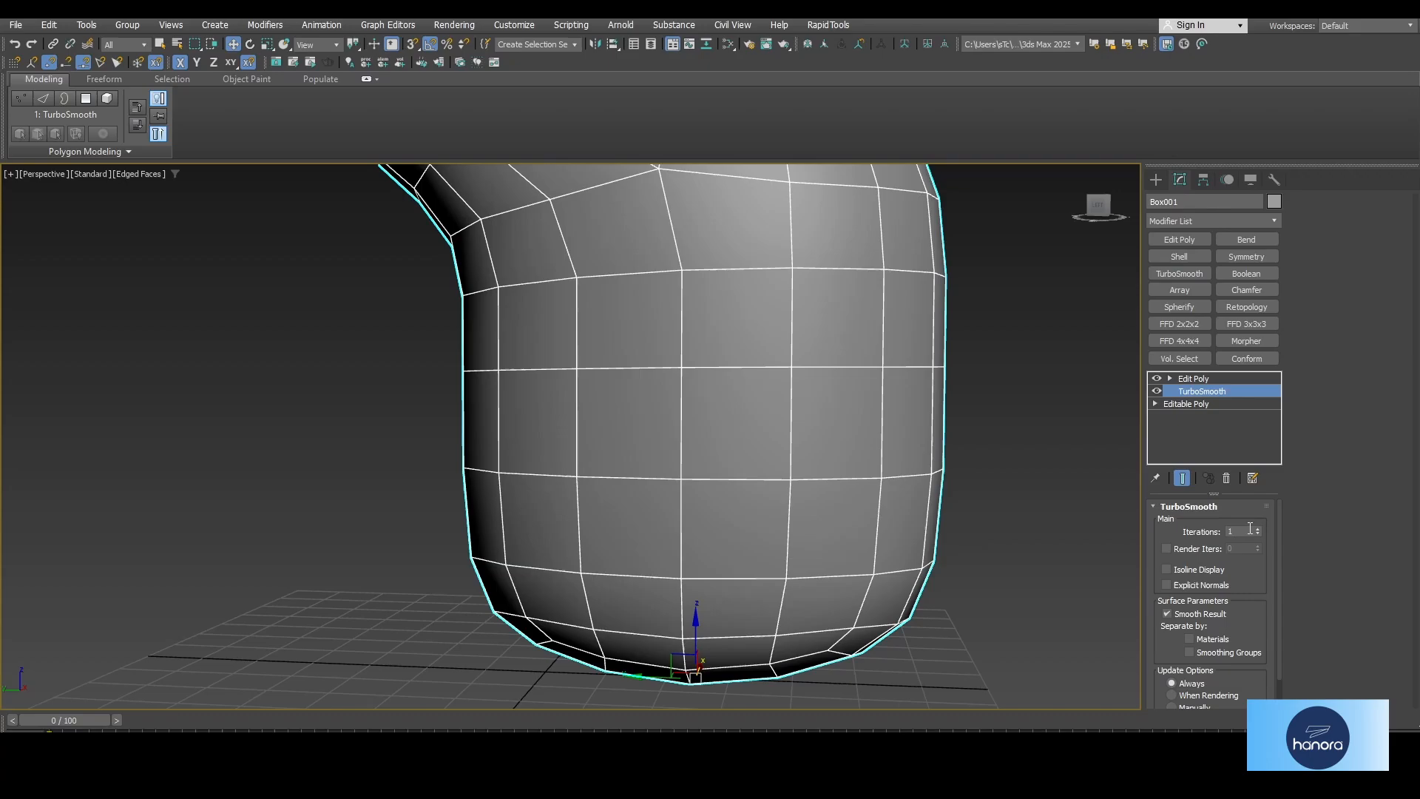
click(1193, 378)
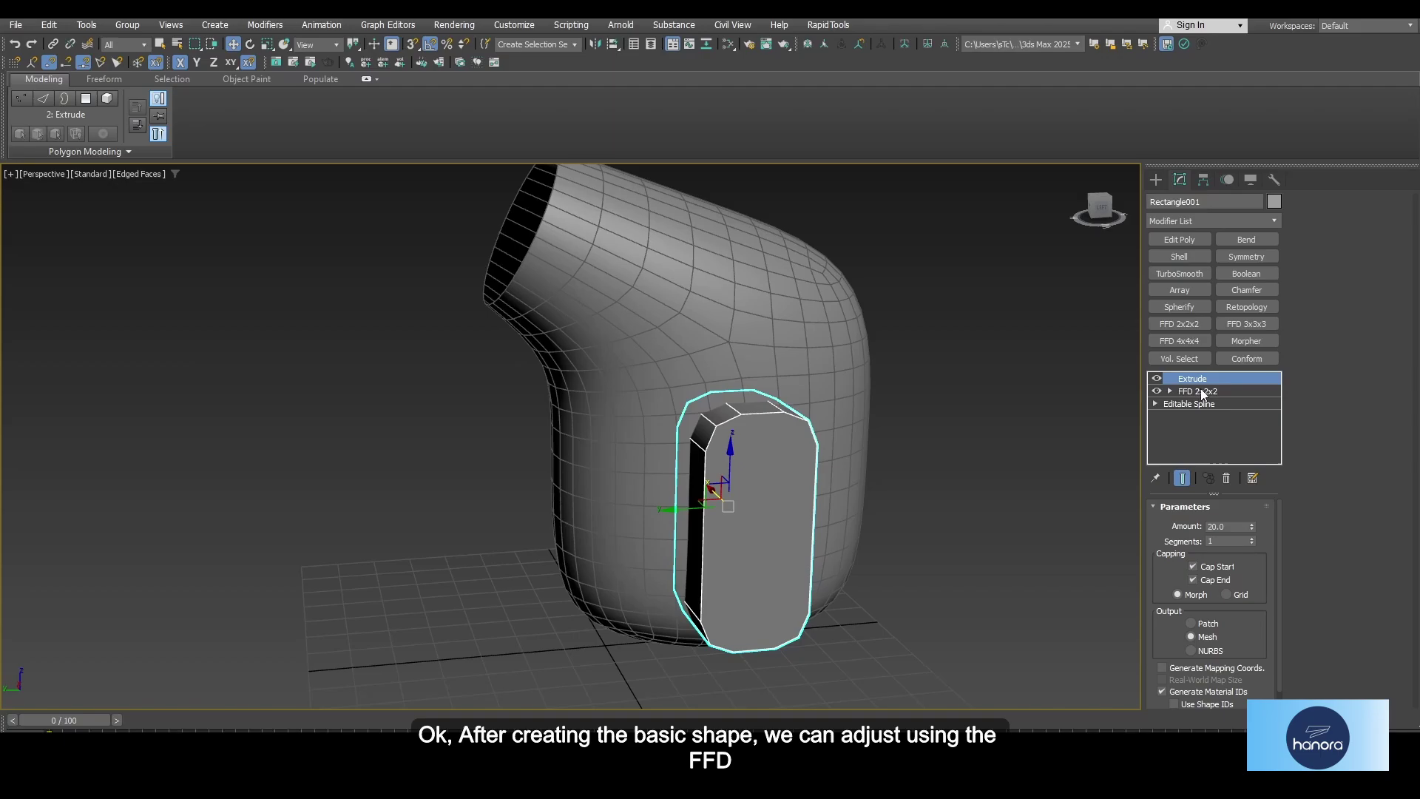
Step: Move the panel's top FFD 2x2x2 control points and raise the spline's Interpolation Steps
click(1197, 390)
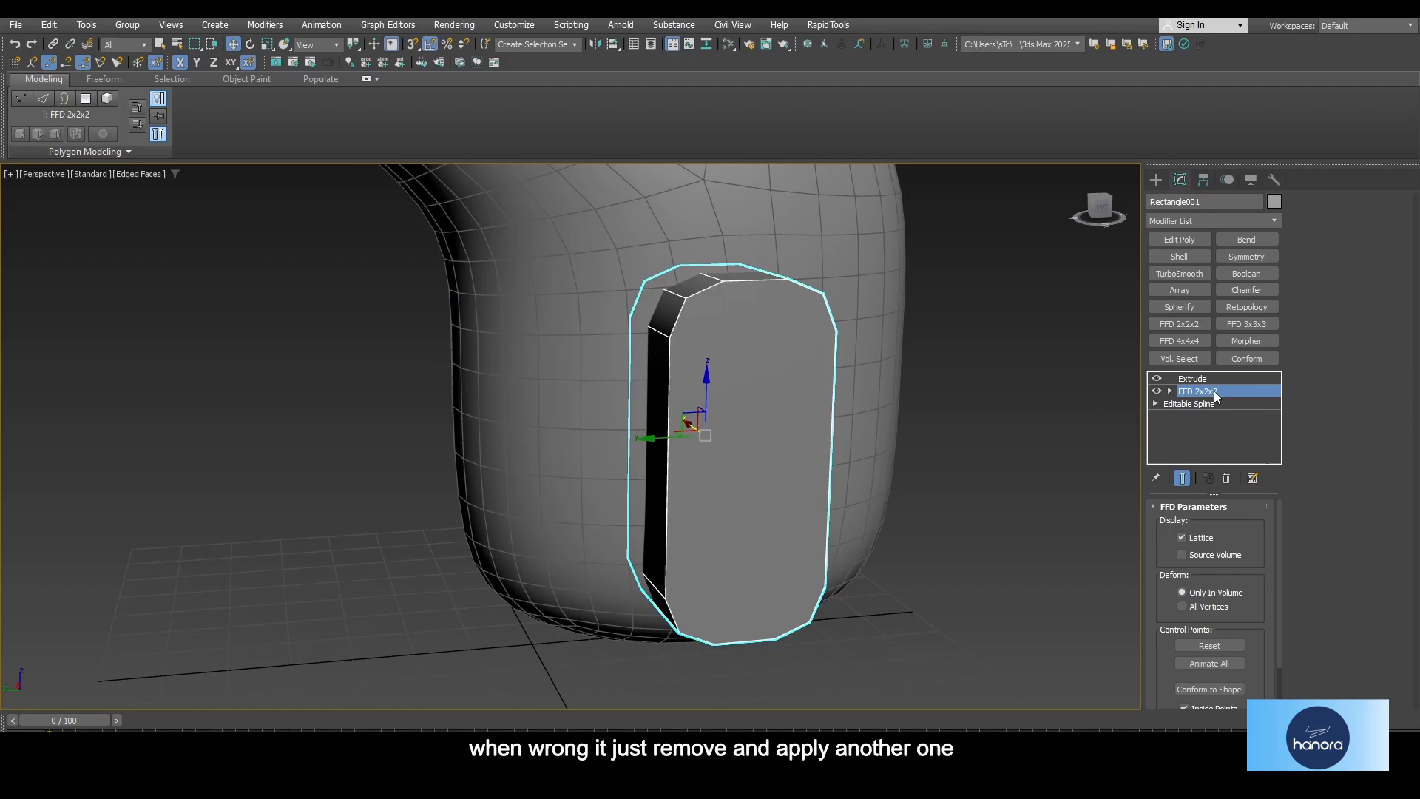
click(1169, 391)
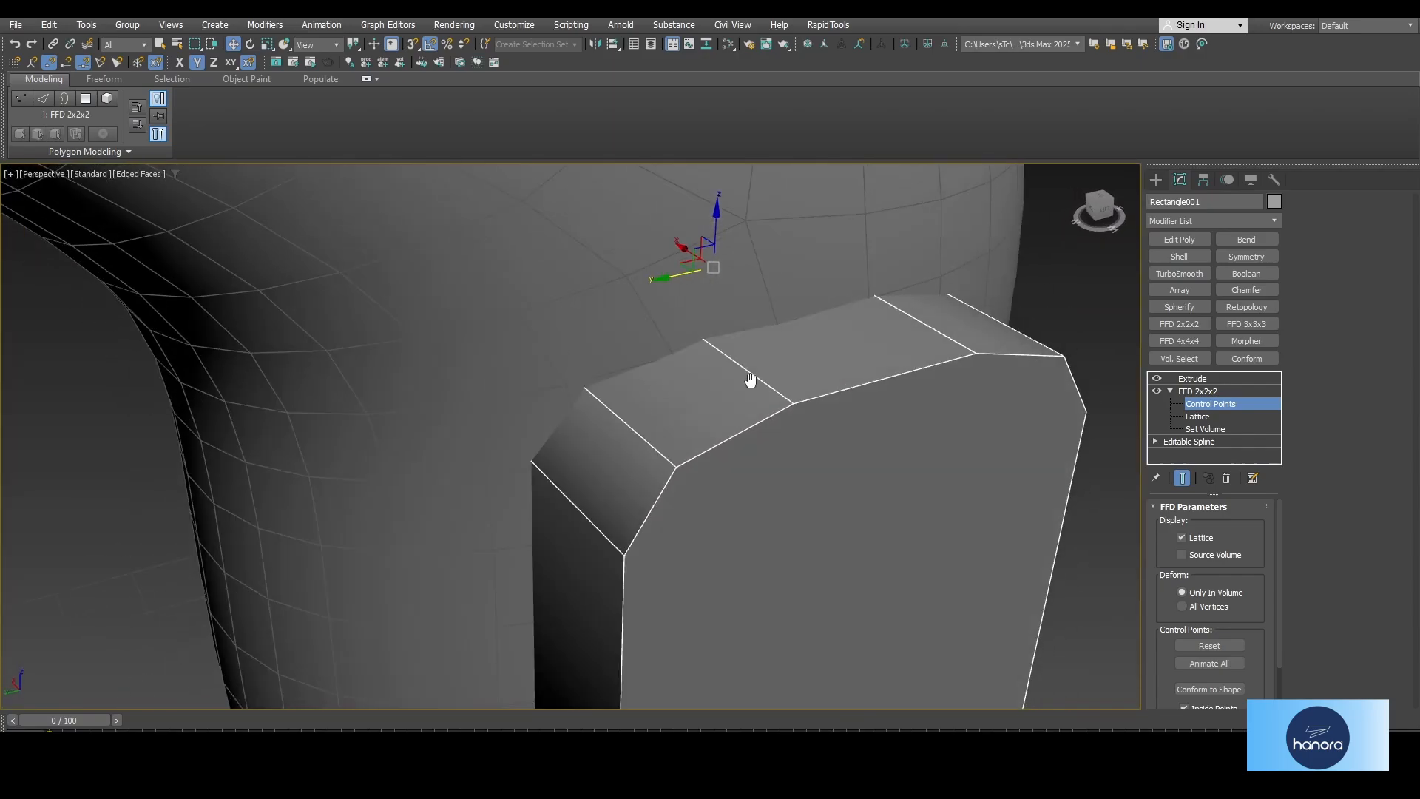
click(1192, 378)
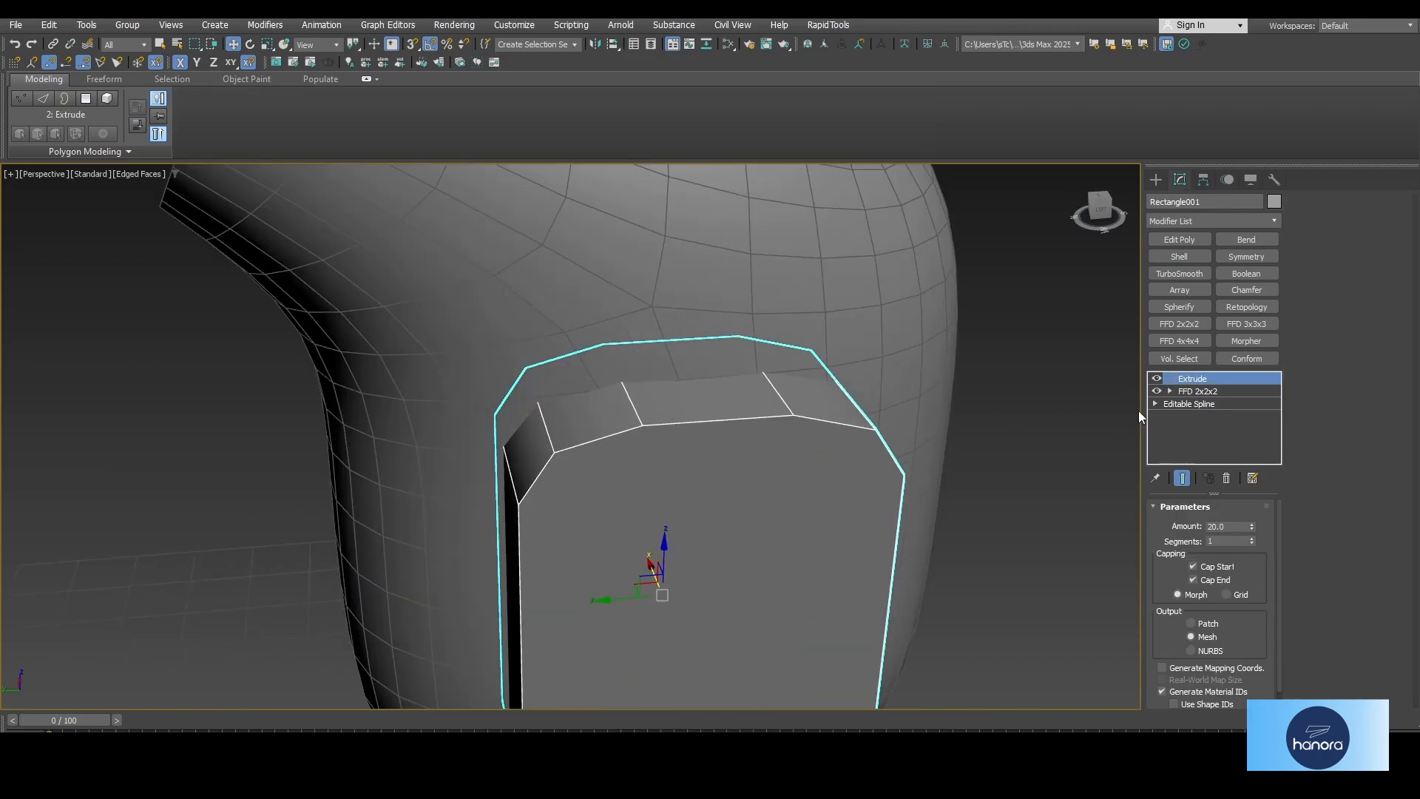
click(1191, 403)
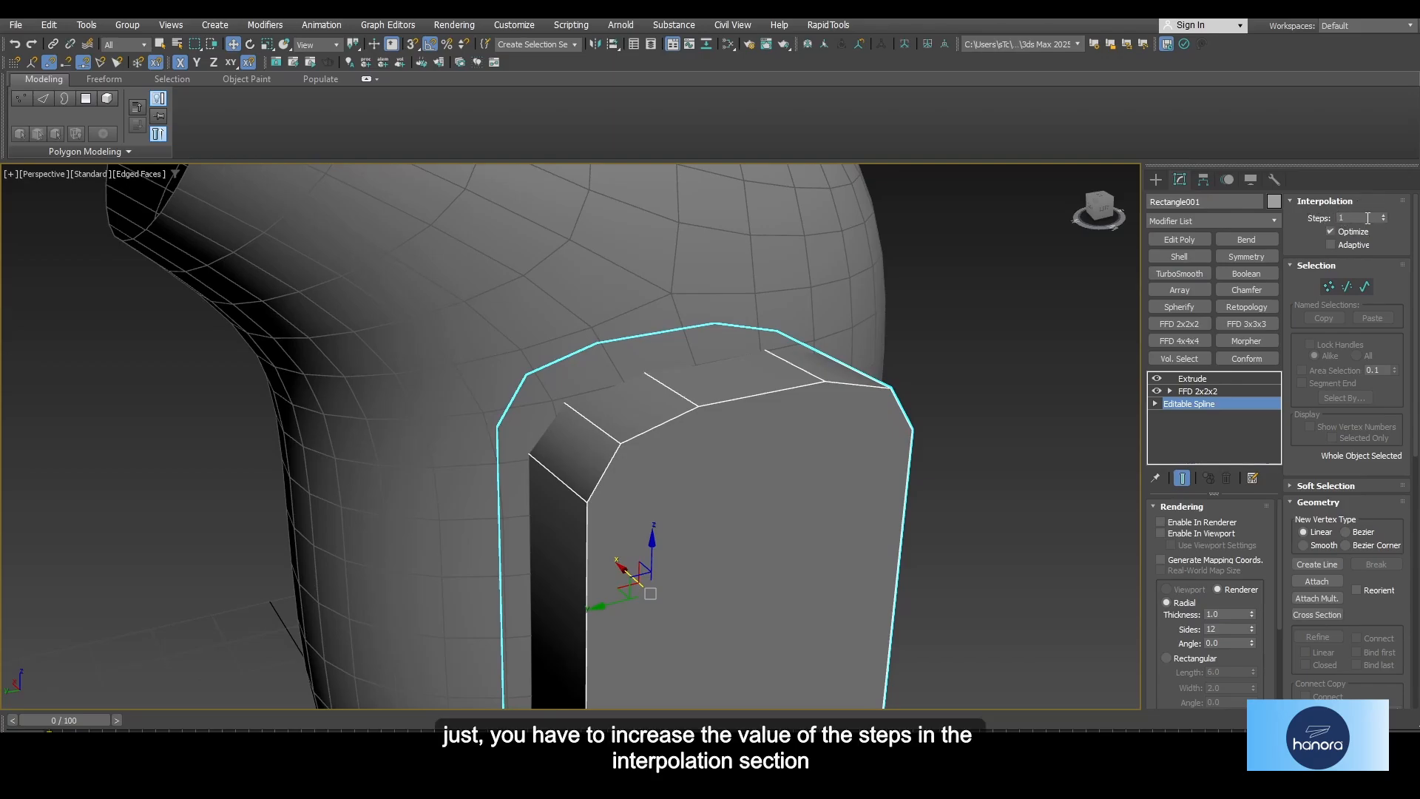
click(1383, 216)
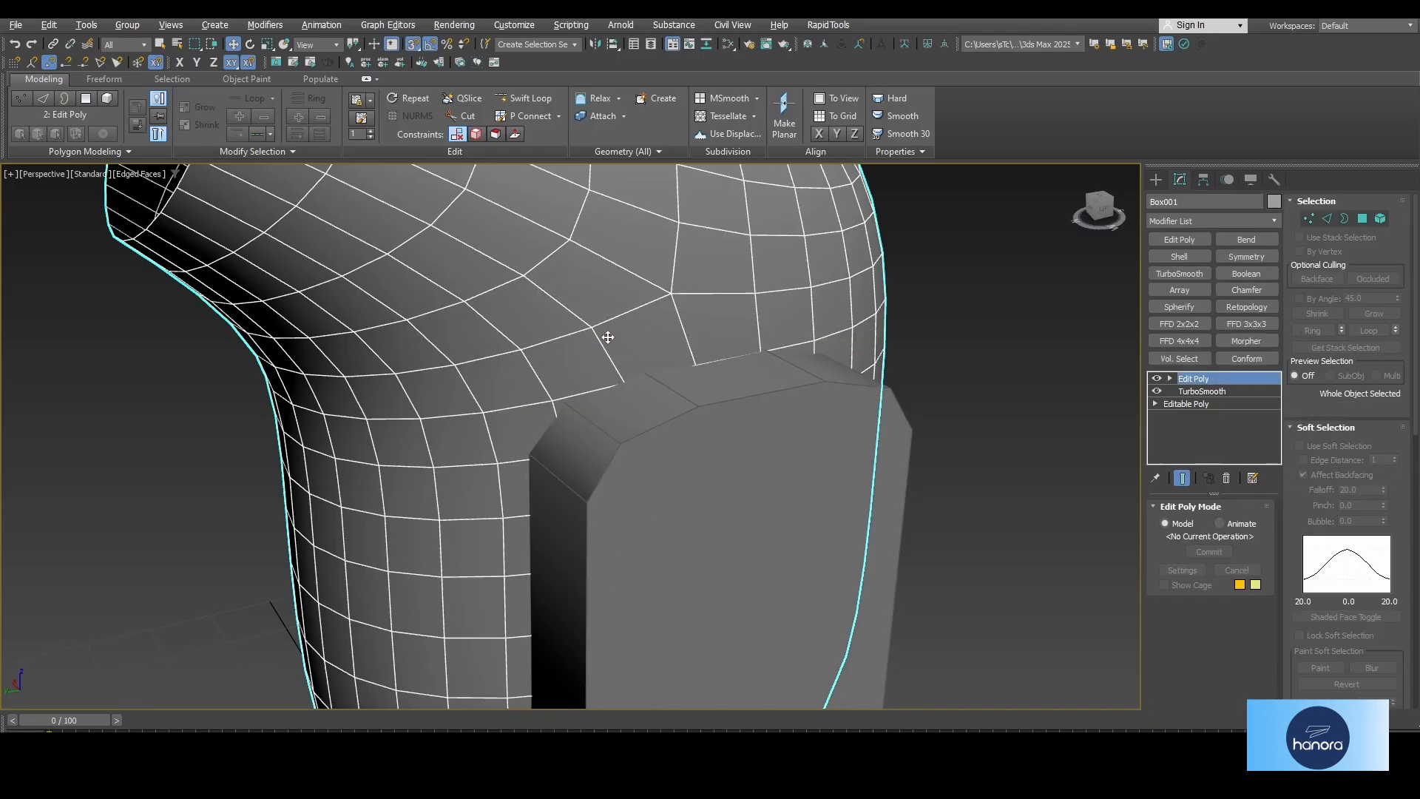
Step: Select Box001 and project the rectangle outline onto its front as new edges
click(480, 116)
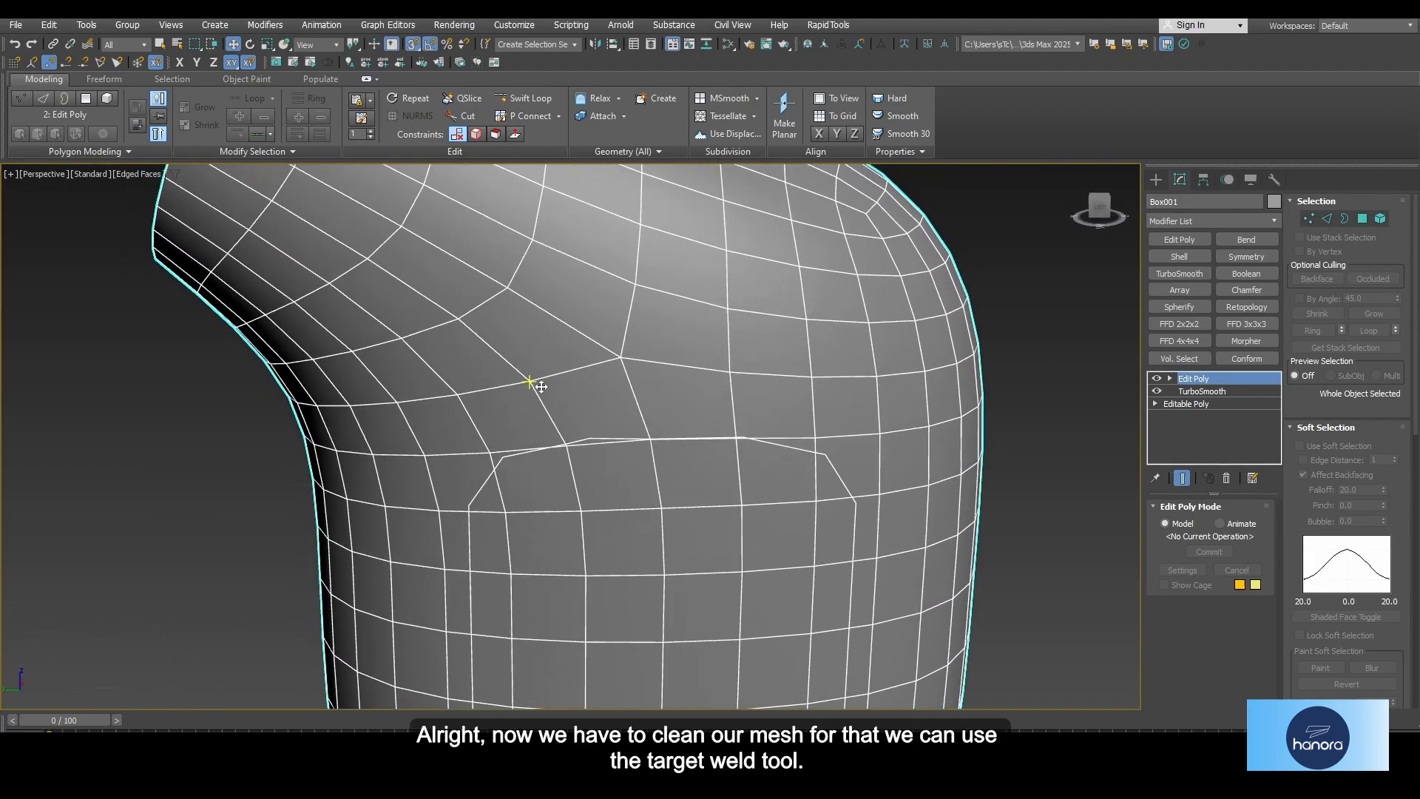
Step: Target-weld the stray vertices along the panel outline onto their neighbouring vertices
click(1178, 239)
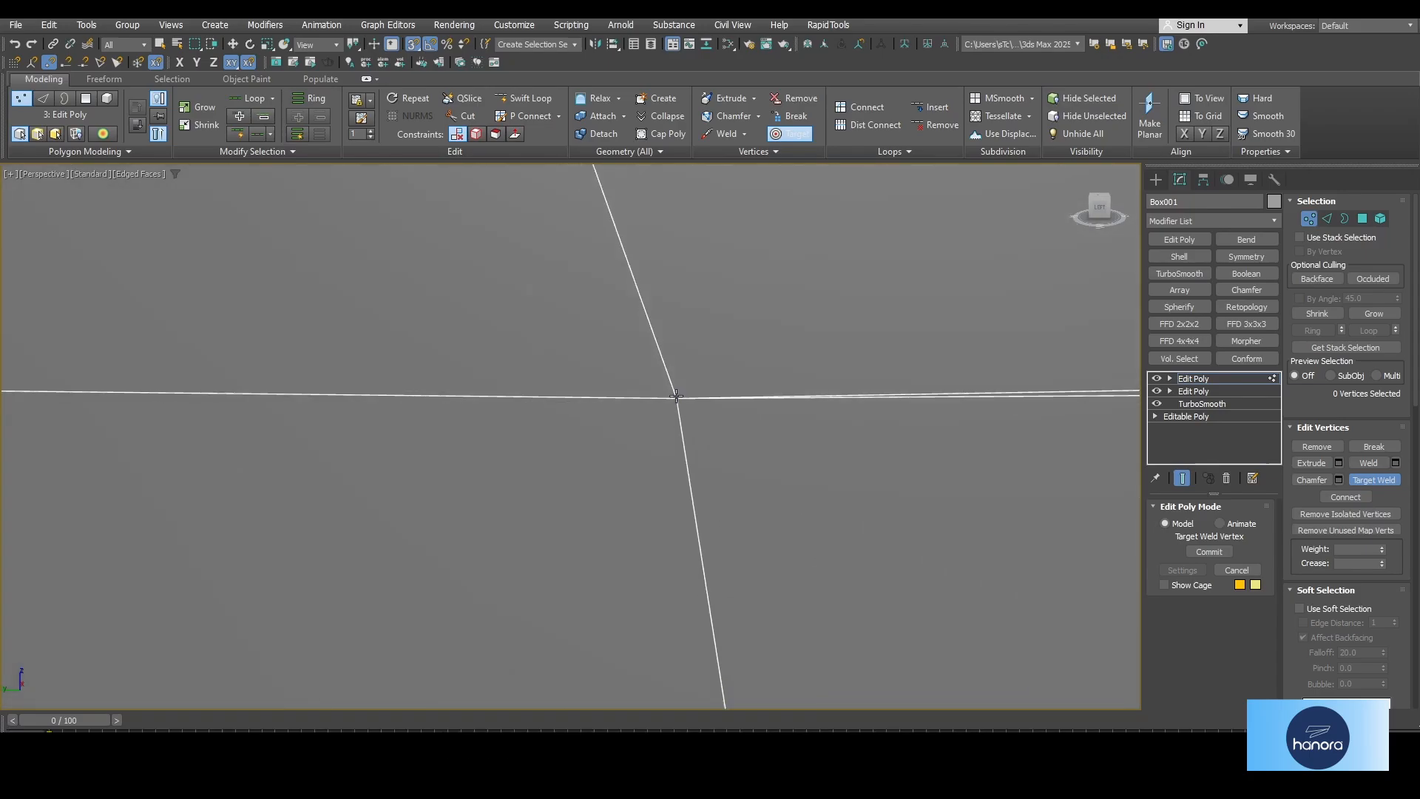
scroll(down, 3)
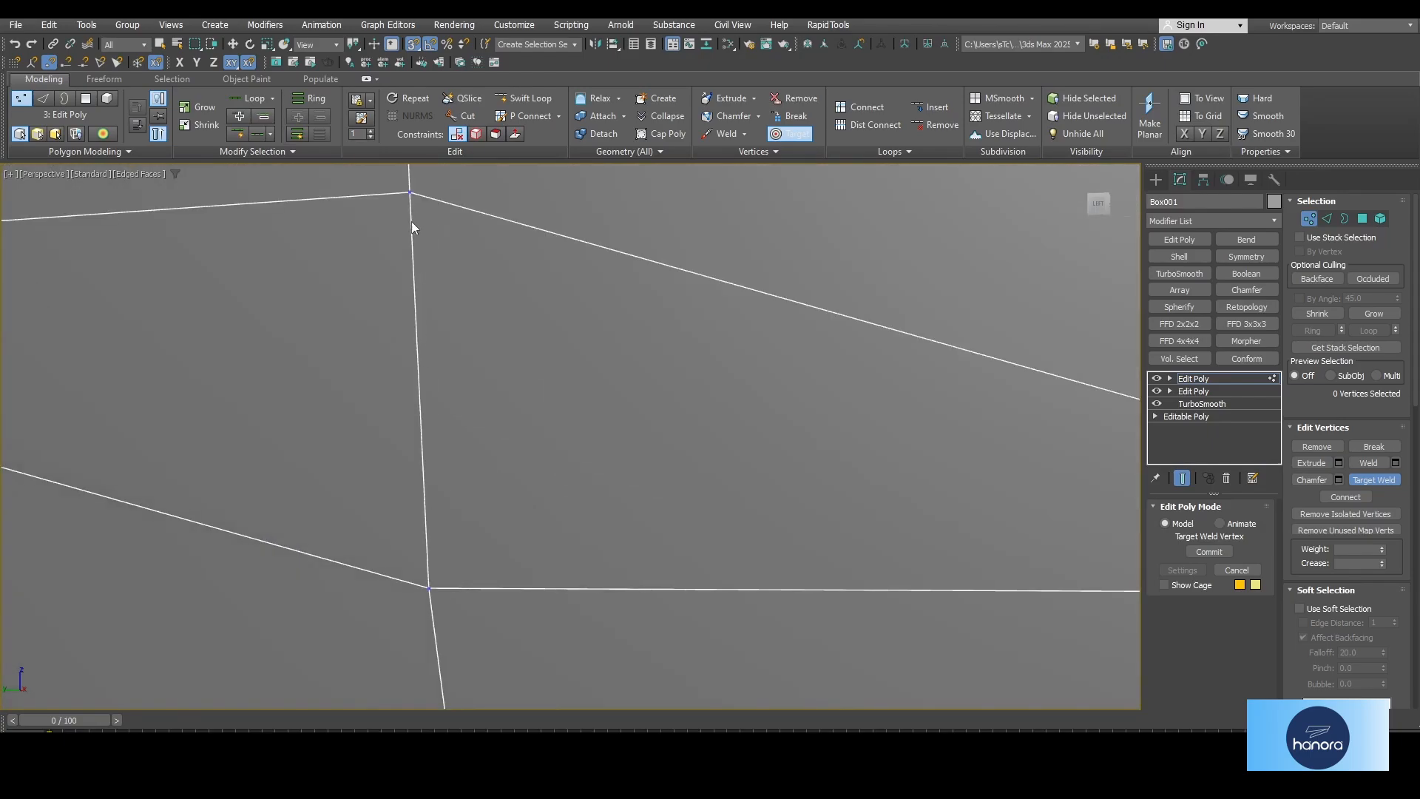
scroll(down, 3)
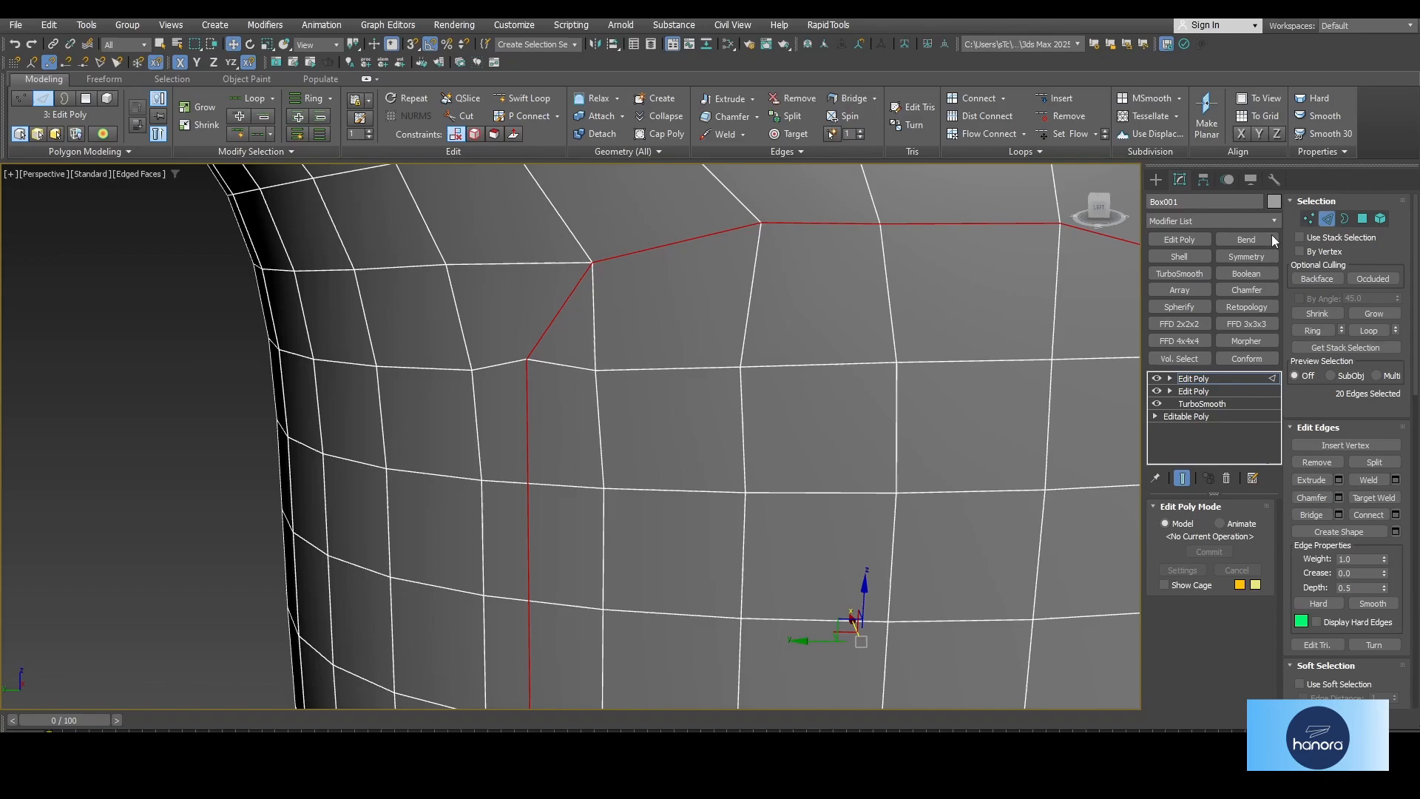
click(1361, 218)
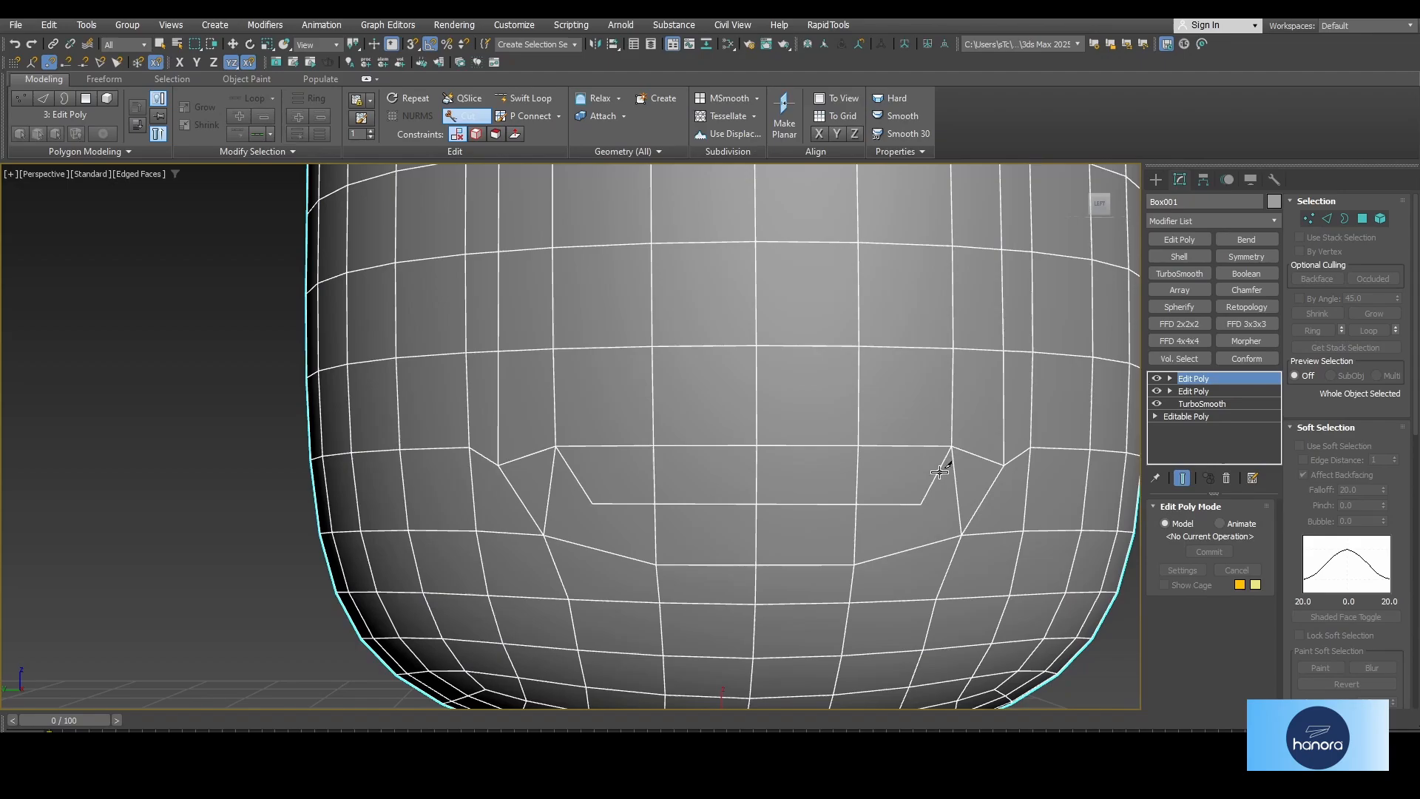
Step: Inset the panel polygons inward and select the border edges around the panel
click(1310, 218)
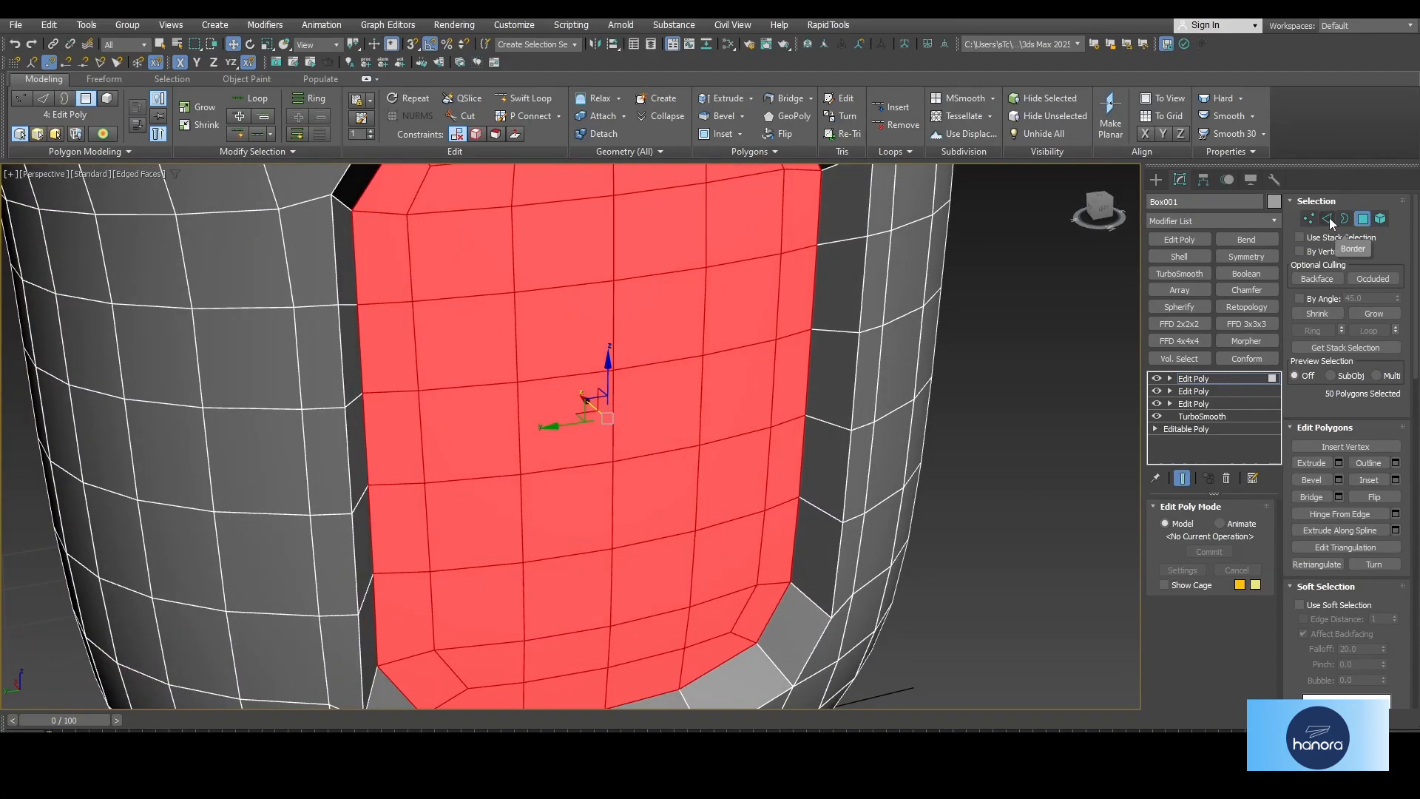
click(1326, 219)
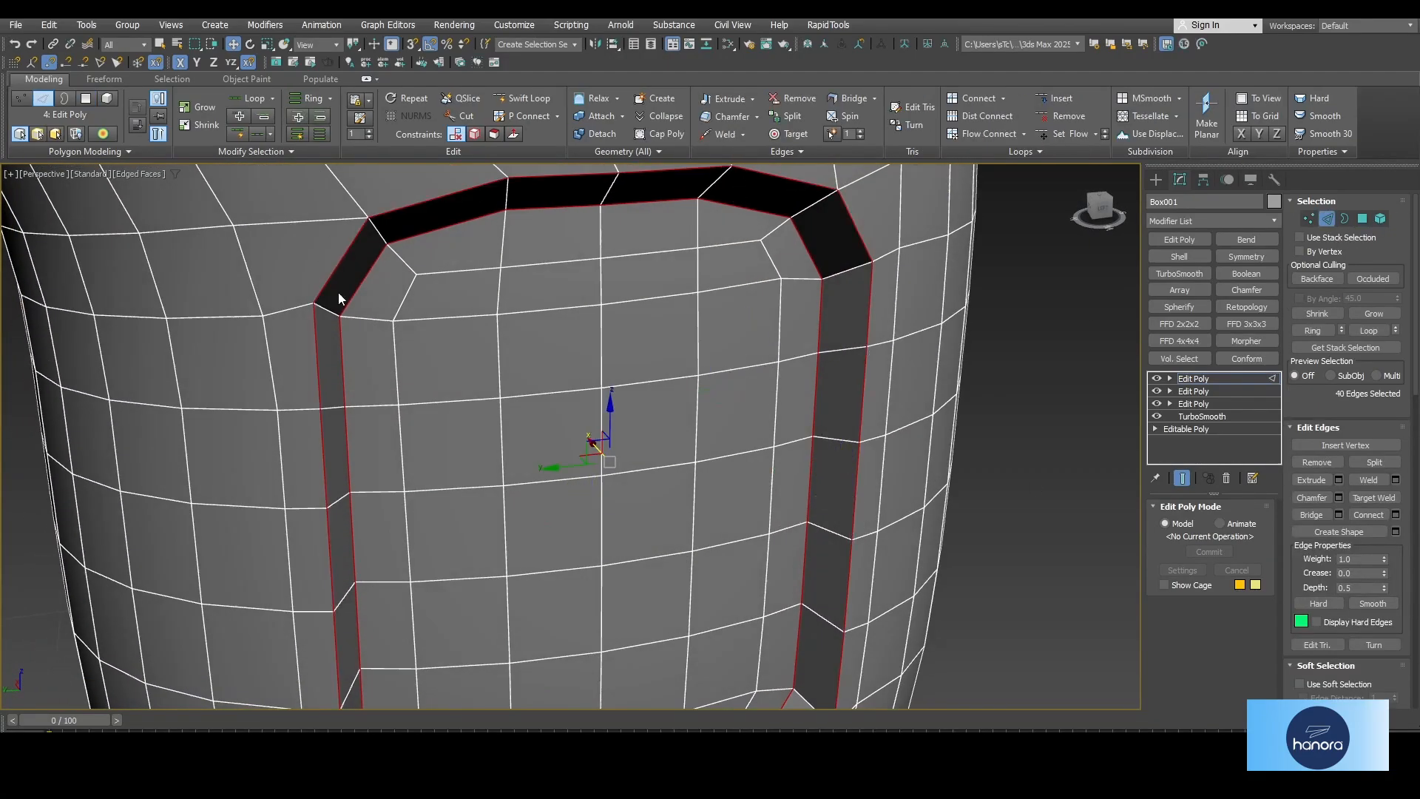